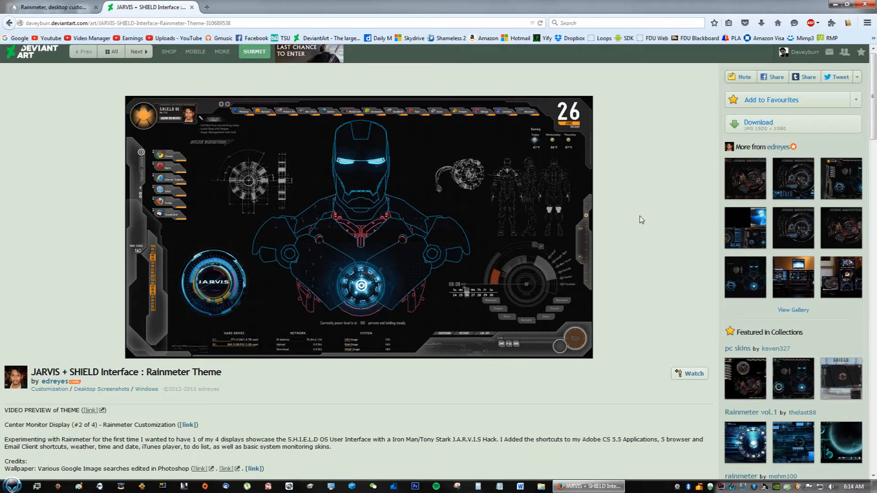
pyautogui.moveTo(653, 193)
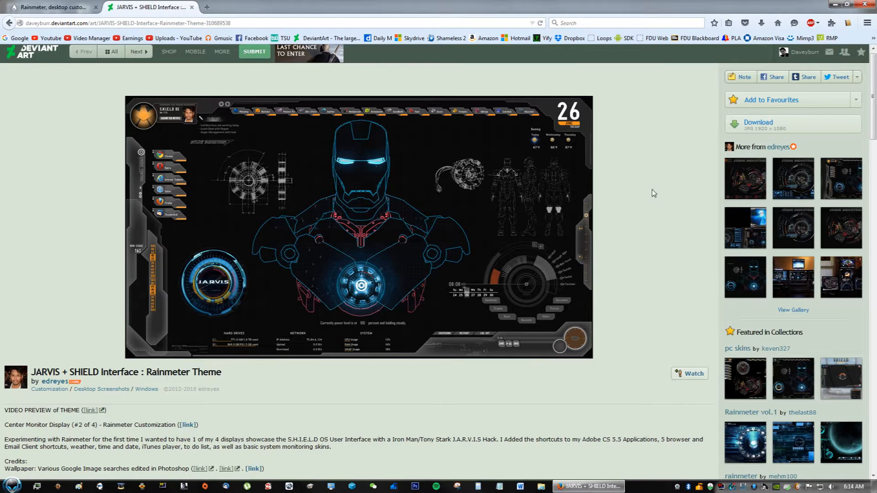
pyautogui.moveTo(643, 207)
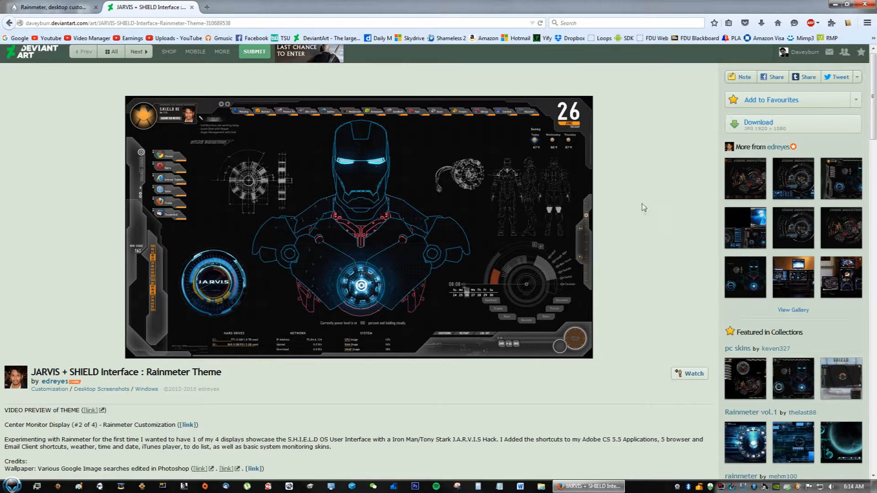
pyautogui.moveTo(483, 311)
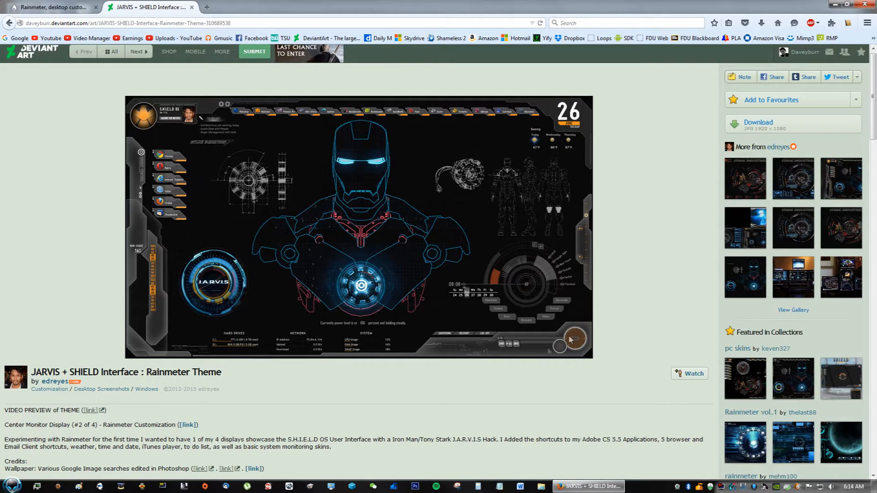
pyautogui.moveTo(182, 176)
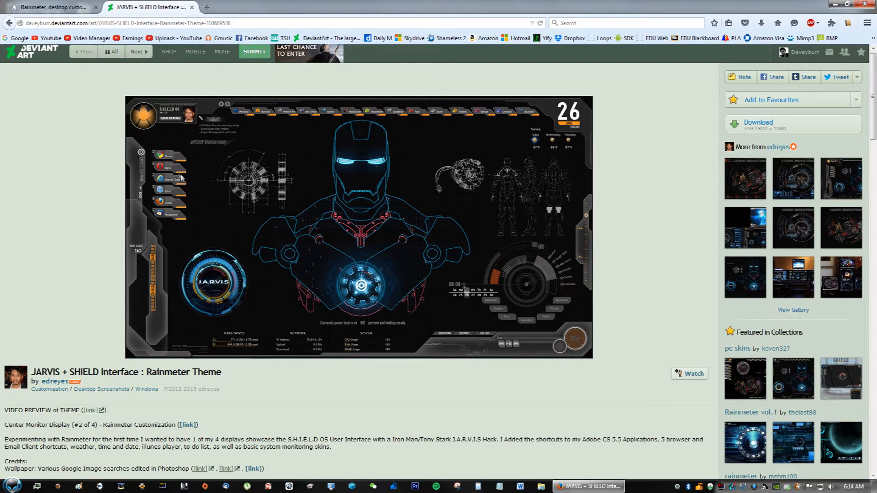
pyautogui.moveTo(179, 176)
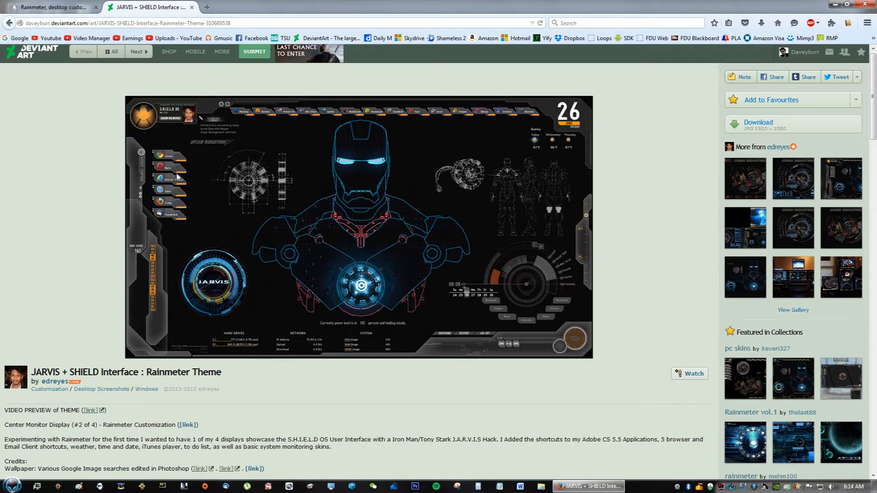
pyautogui.moveTo(274, 305)
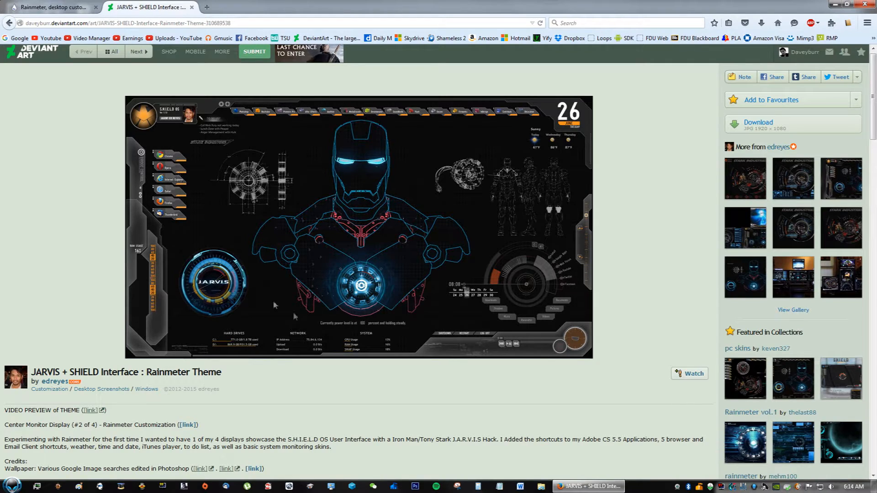
# Scroll down through the JARVIS + SHIELD theme's credits list and back up.
pyautogui.scroll(-3)
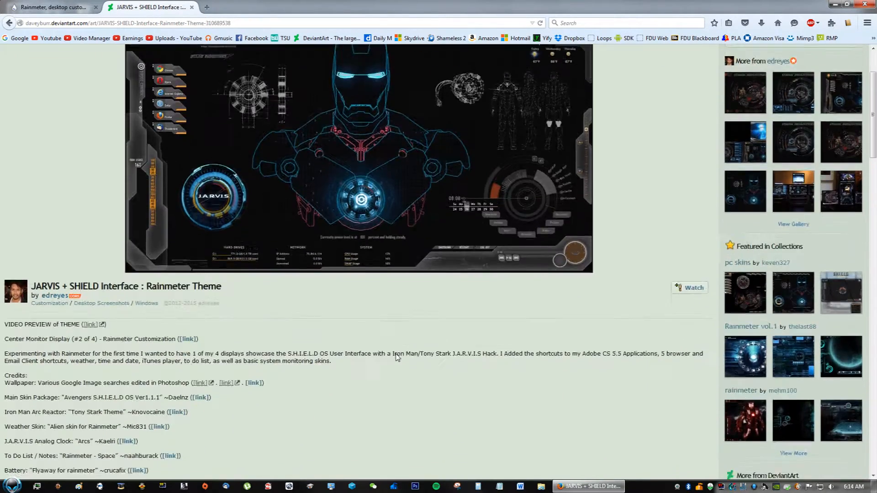
pyautogui.scroll(-3)
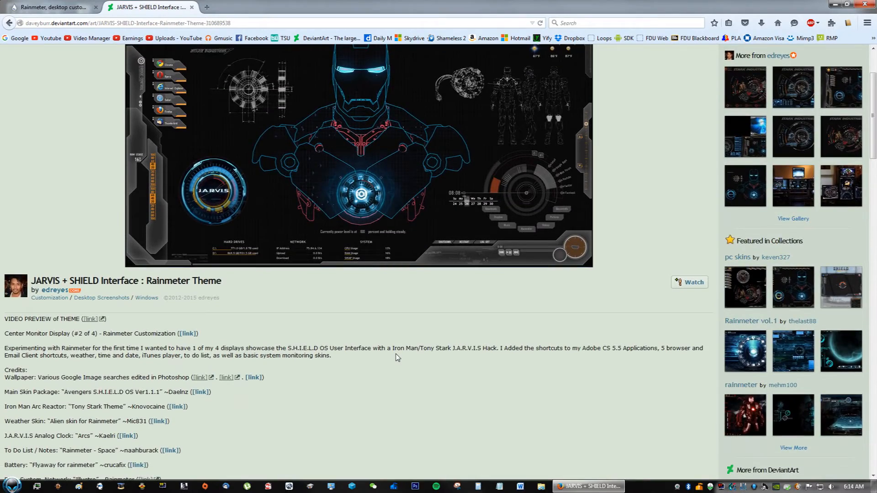
pyautogui.scroll(-3)
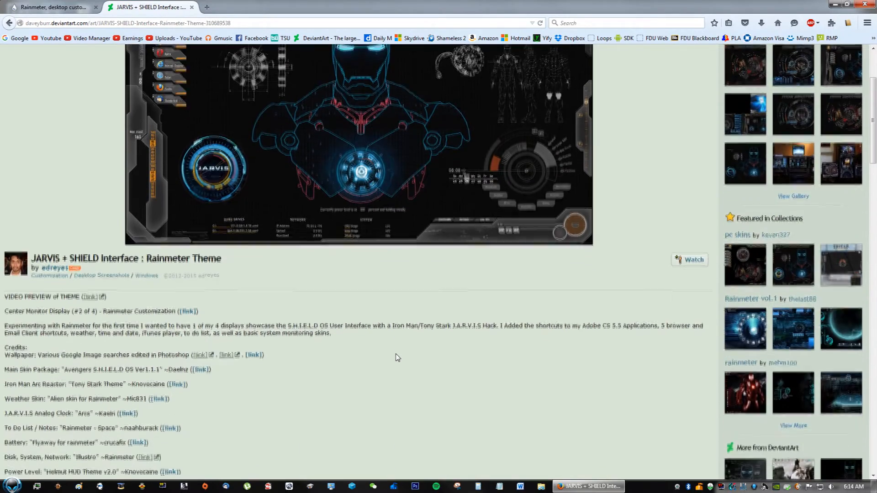
pyautogui.scroll(3)
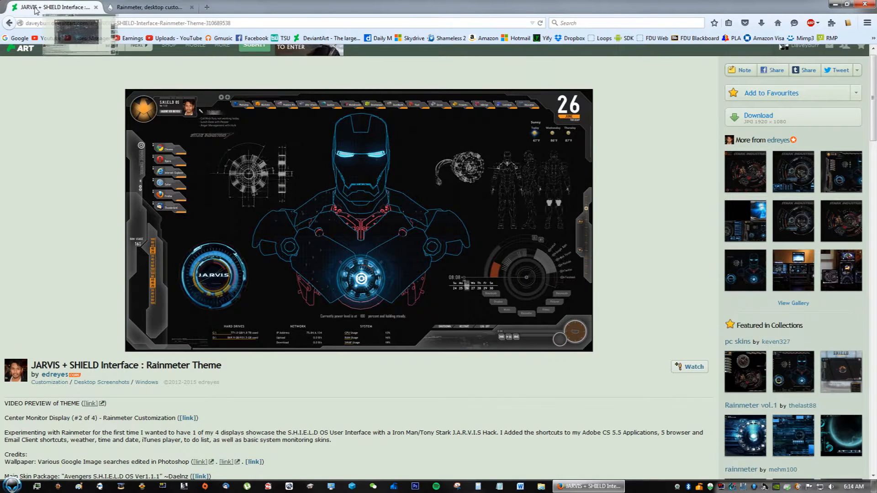
# Compare rainmeter.net with the DeviantArt theme page, ending on rainmeter.net's downloads.
pyautogui.click(148, 7)
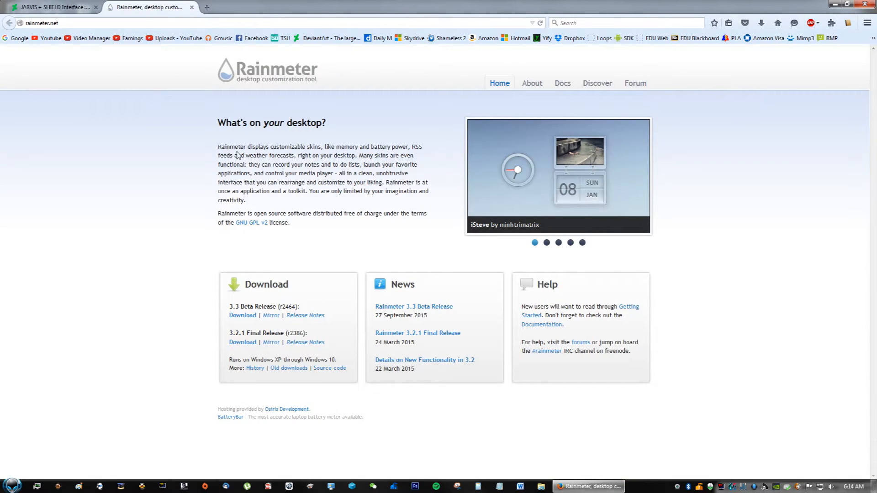
pyautogui.moveTo(536, 416)
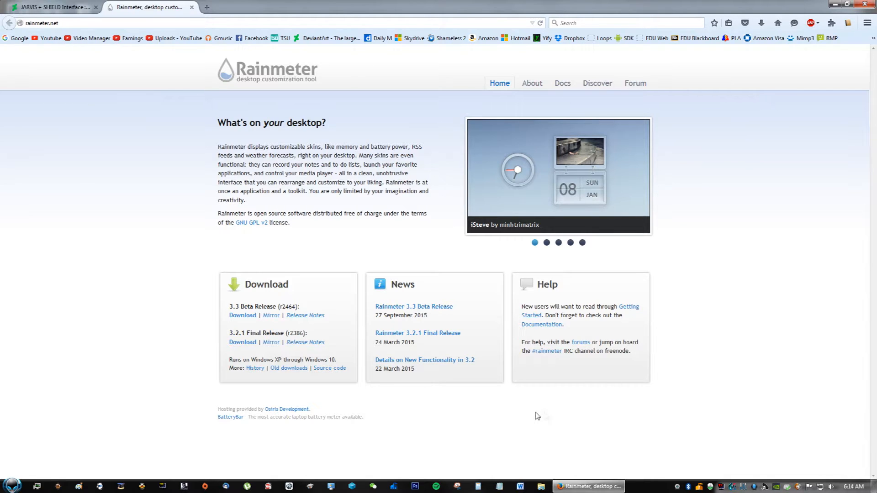
pyautogui.click(53, 7)
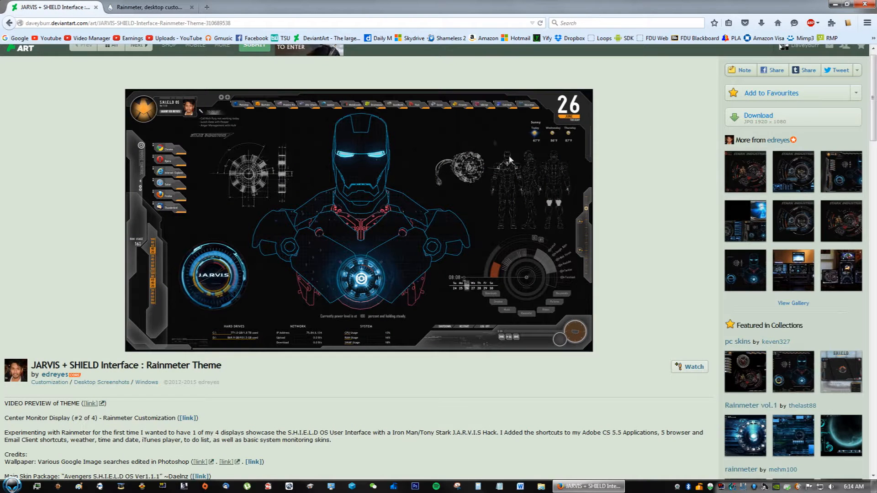
pyautogui.moveTo(525, 295)
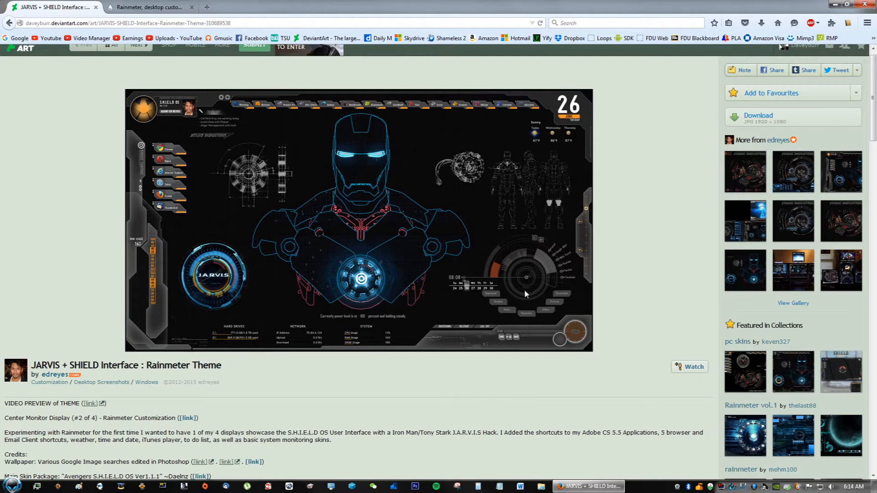
pyautogui.click(148, 7)
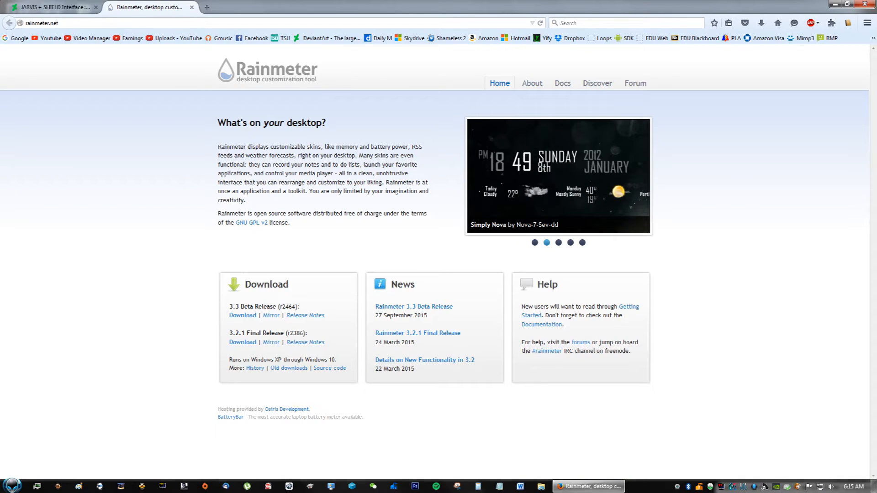
pyautogui.moveTo(242, 342)
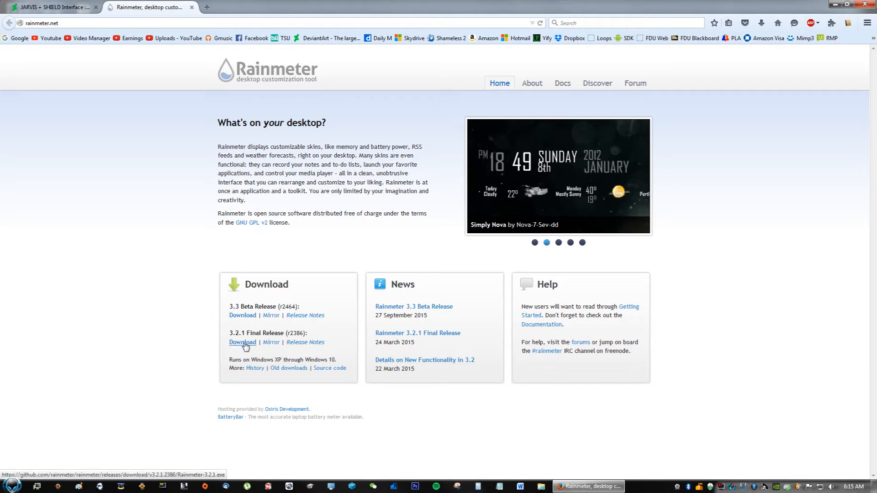
pyautogui.moveTo(242, 342)
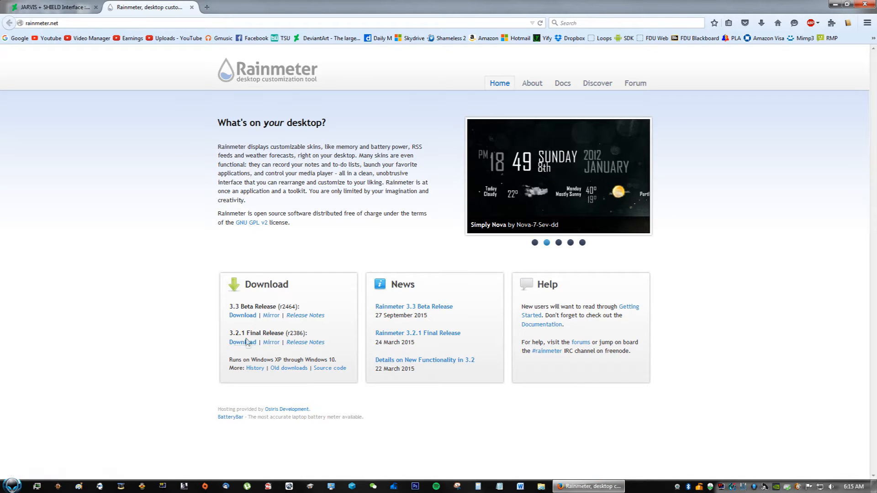
# Launch Rainmeter from Start search and pick an item from its tray menu.
pyautogui.click(11, 485)
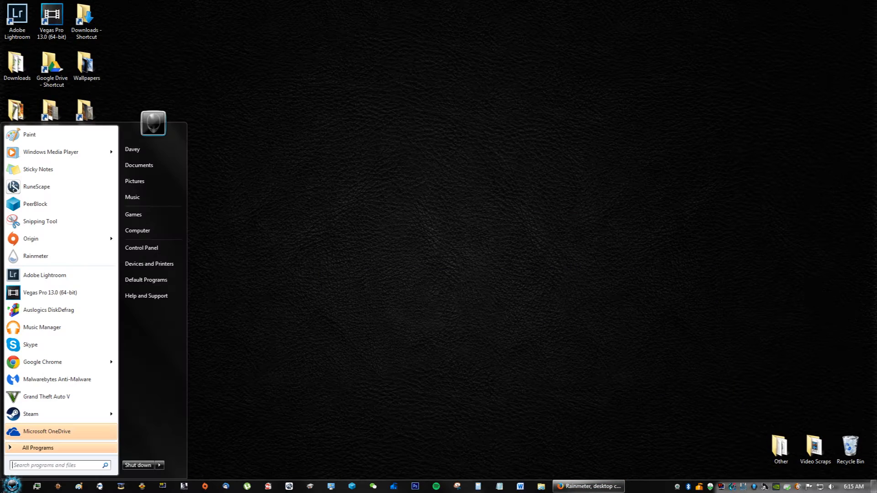
pyautogui.write('rainmeter')
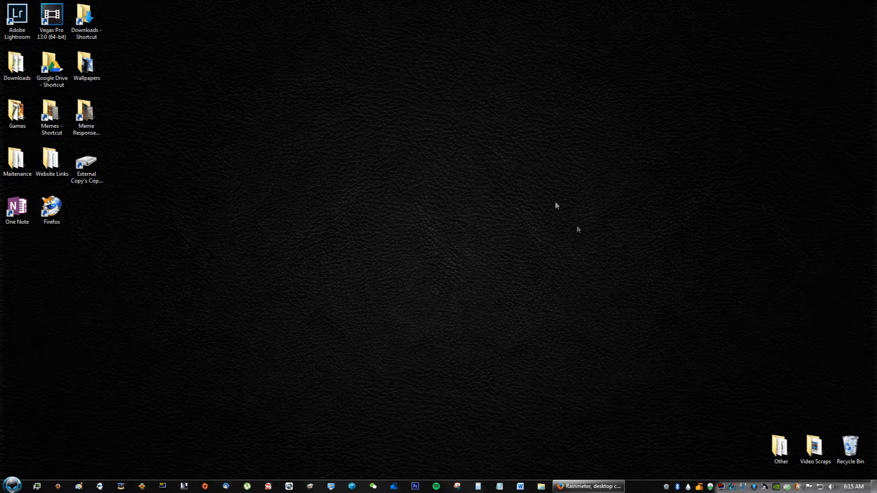
pyautogui.moveTo(677, 486)
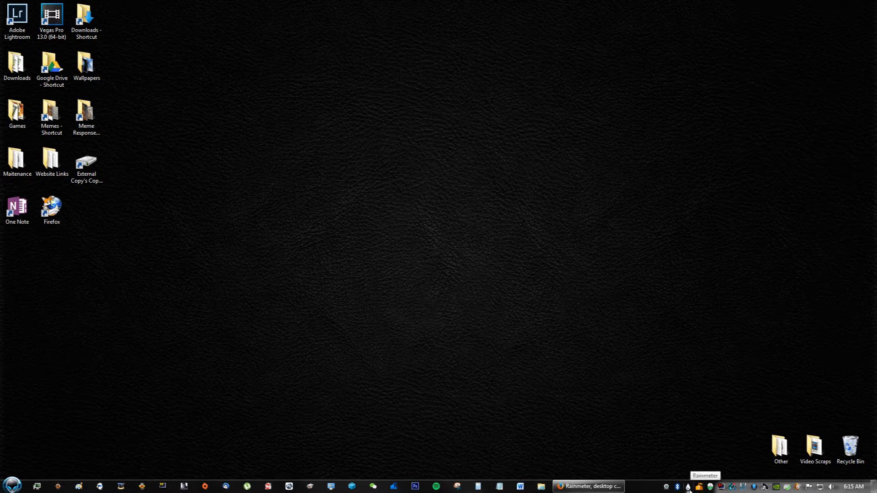
pyautogui.rightClick(676, 486)
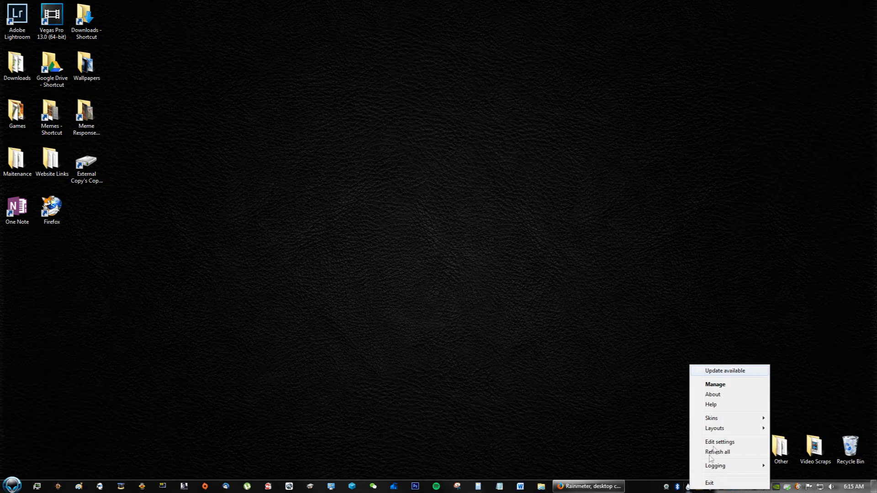
pyautogui.click(715, 384)
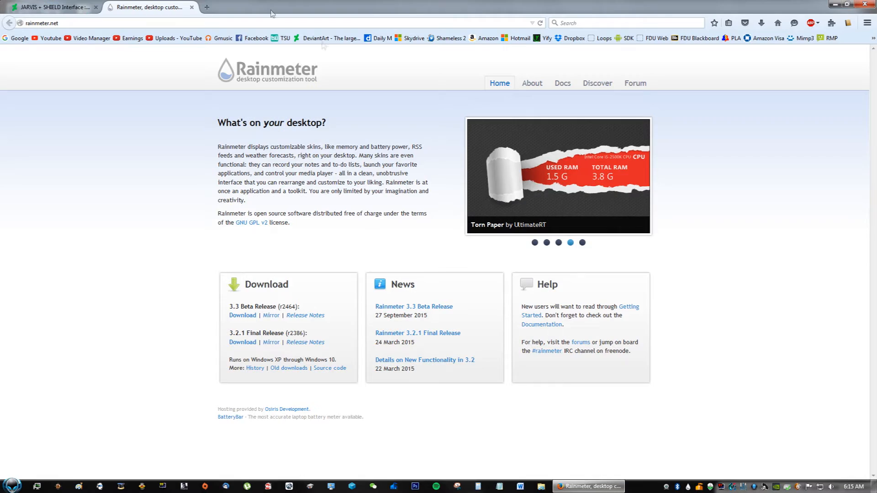
# On the JARVIS theme page, open the Main Skin Package (S.H.I.E.L.D OS) link.
pyautogui.click(53, 7)
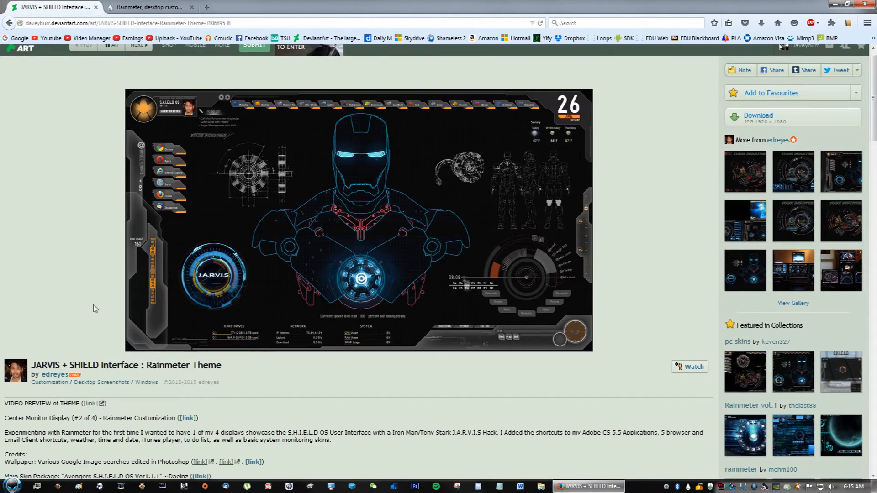
pyautogui.scroll(-3)
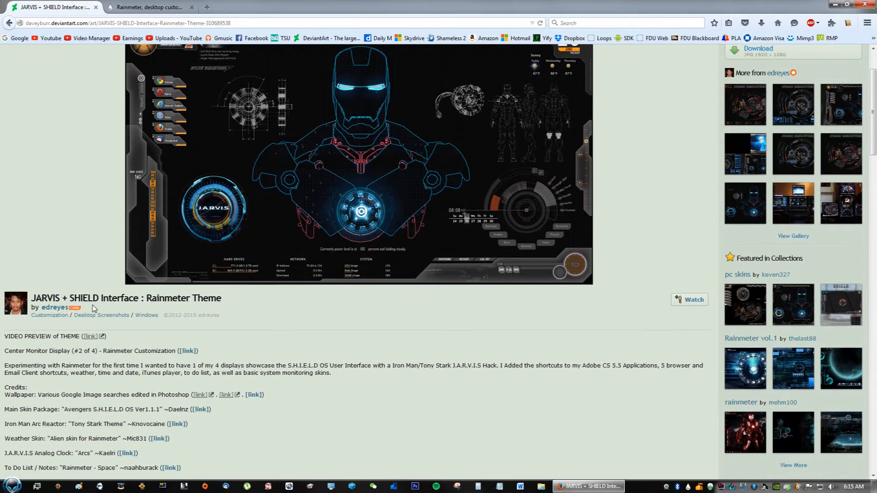
pyautogui.scroll(-3)
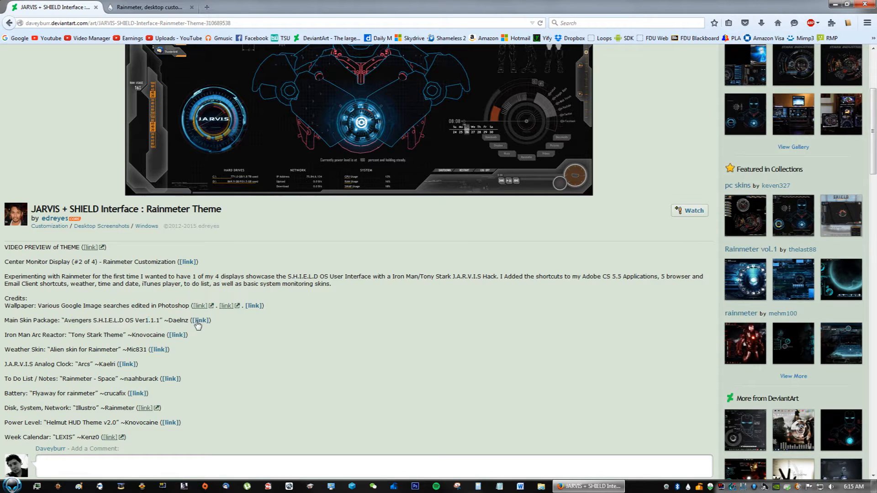
pyautogui.click(200, 319)
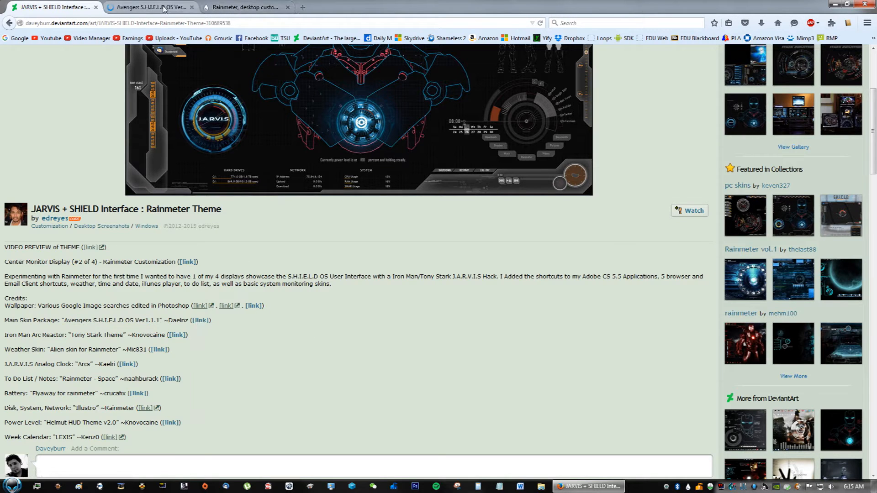
# Download the S.H.I.E.L.D. OS .rmskin file from its new tab and save it.
pyautogui.click(148, 7)
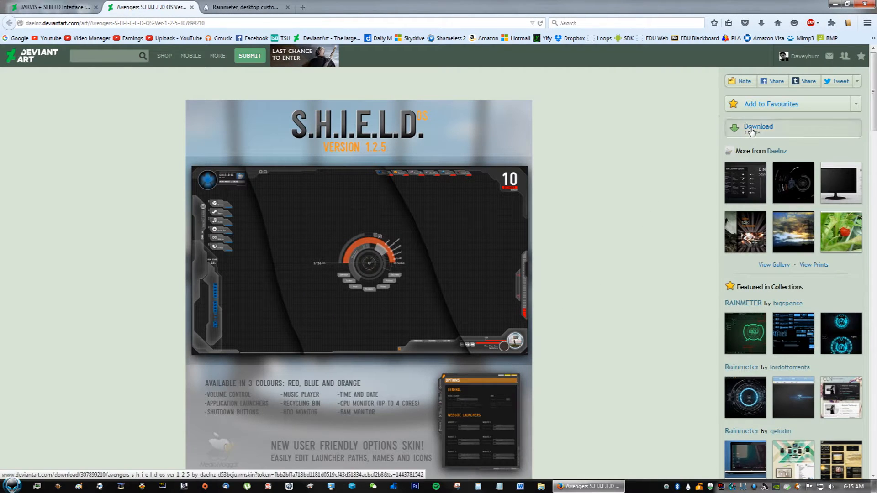
pyautogui.click(757, 128)
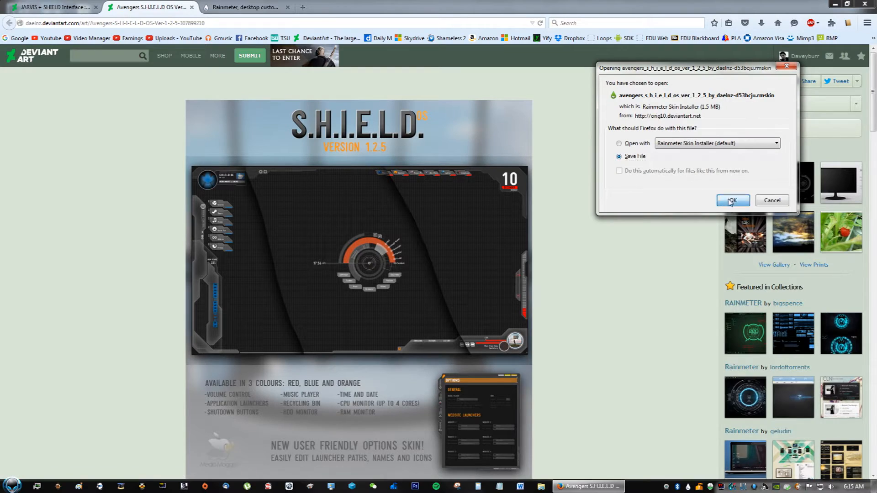
pyautogui.click(732, 201)
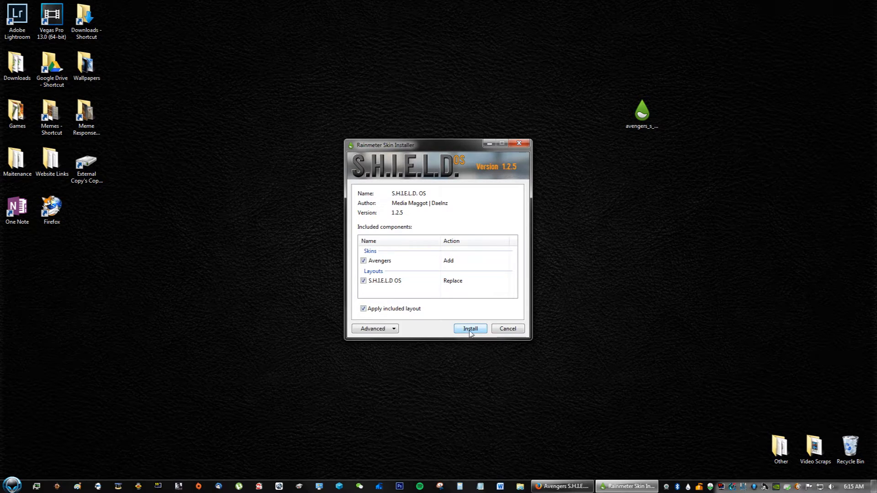
# Install the S.H.I.E.L.D. OS skin and layout in the Rainmeter Skin Installer.
pyautogui.click(470, 328)
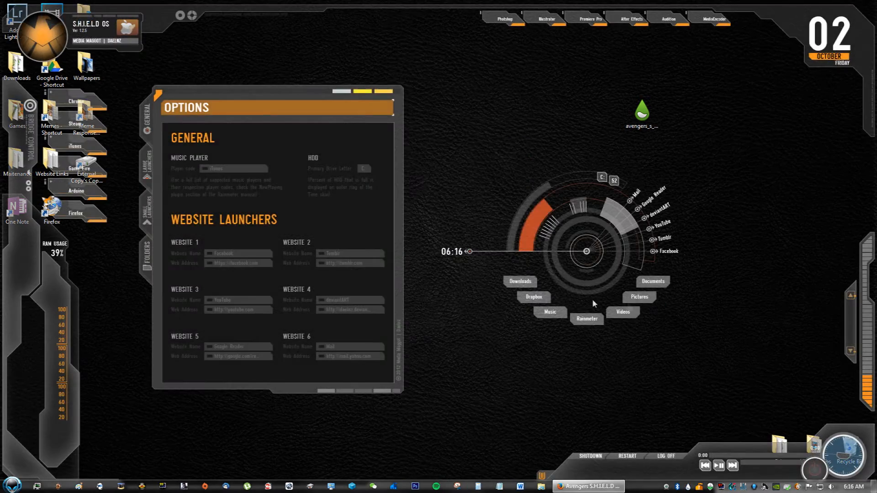
pyautogui.moveTo(234, 19)
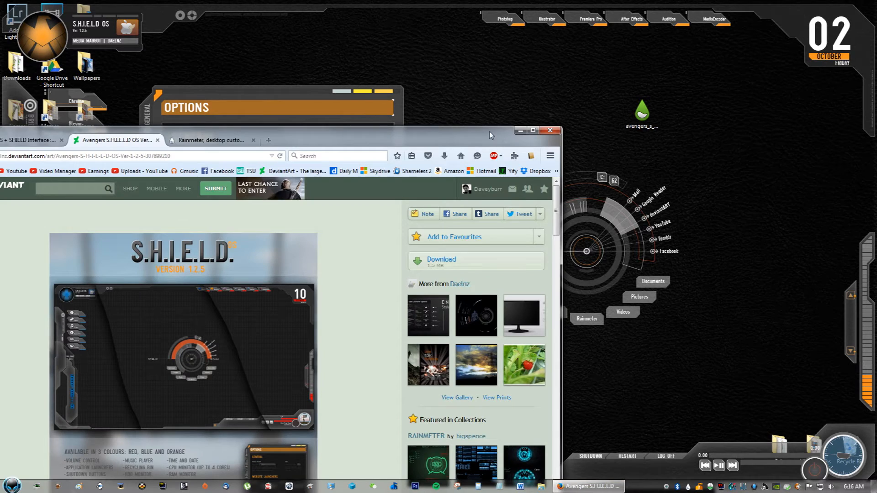
# Search Google Images for 'black grid wallpaper 1080p'.
pyautogui.click(268, 140)
pyautogui.write('b')
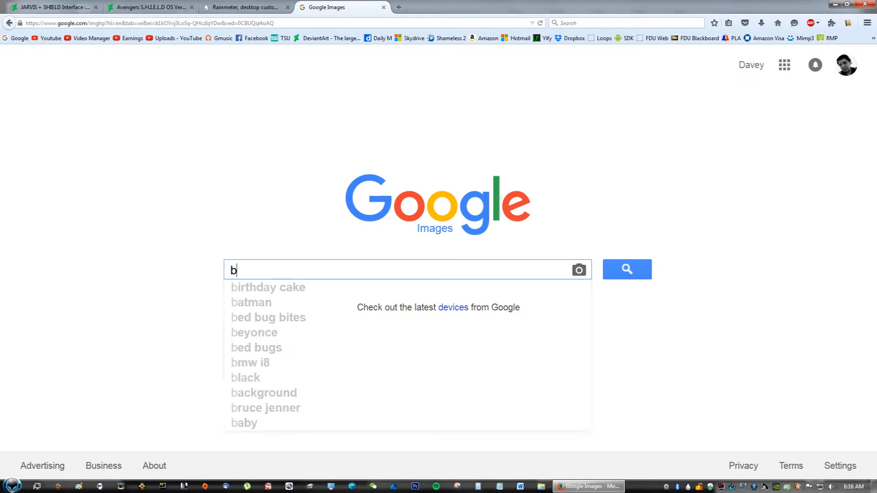
pyautogui.write('lack grid wallpaper 1080p\\')
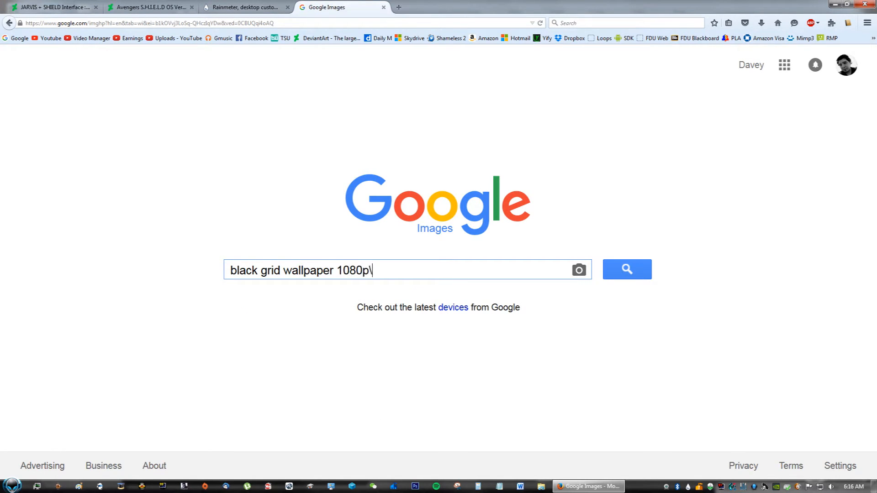
pyautogui.click(626, 269)
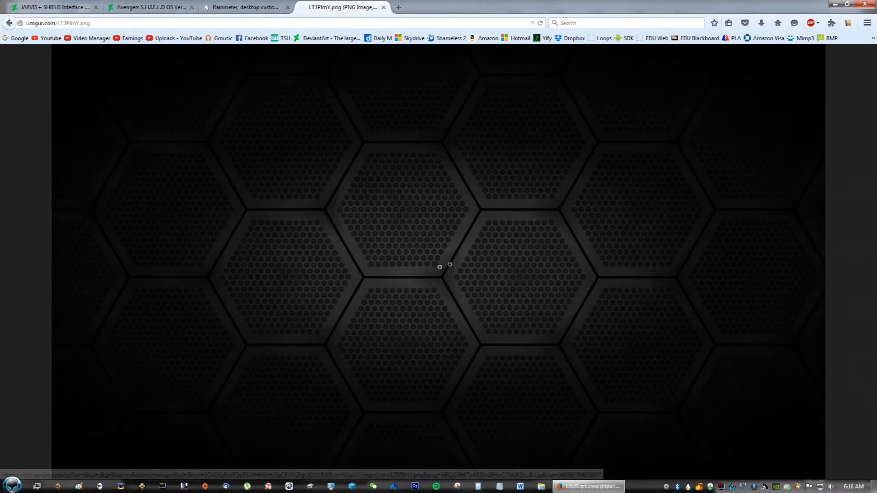
pyautogui.rightClick(447, 266)
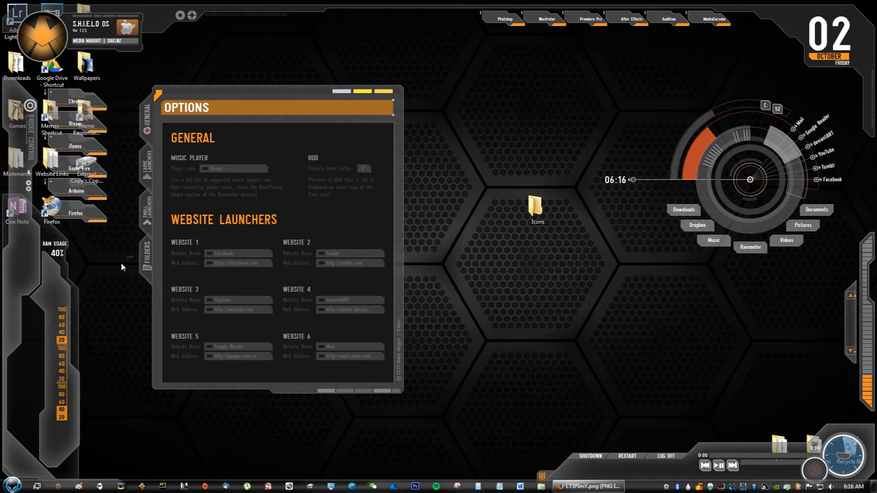
pyautogui.moveTo(536, 210)
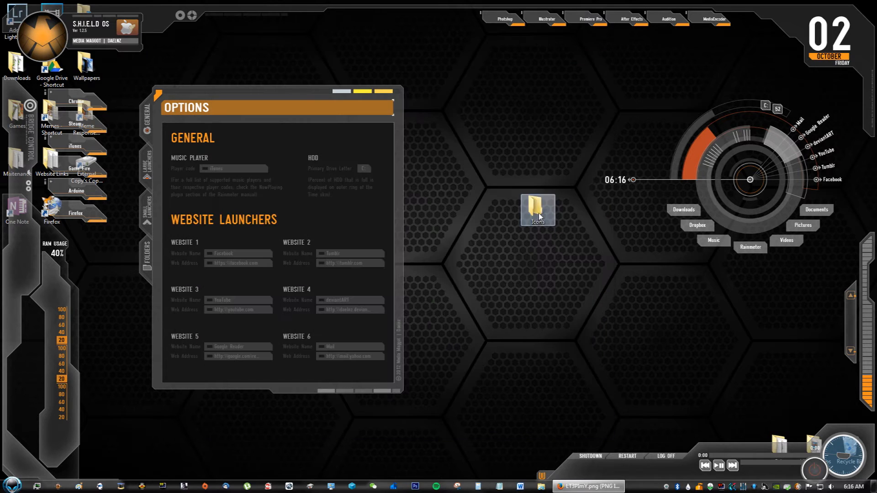
# Delete the Icons folder to the Recycle Bin and move the Options panel toward centre.
pyautogui.press('Delete')
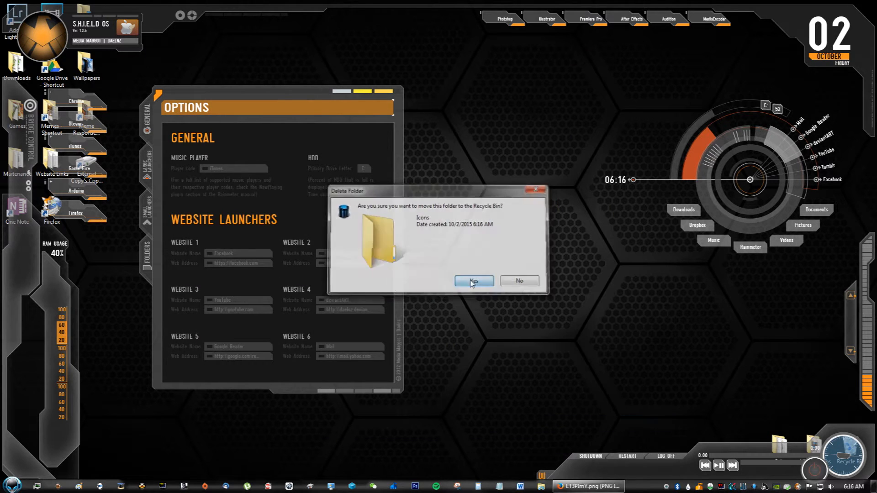
pyautogui.click(473, 280)
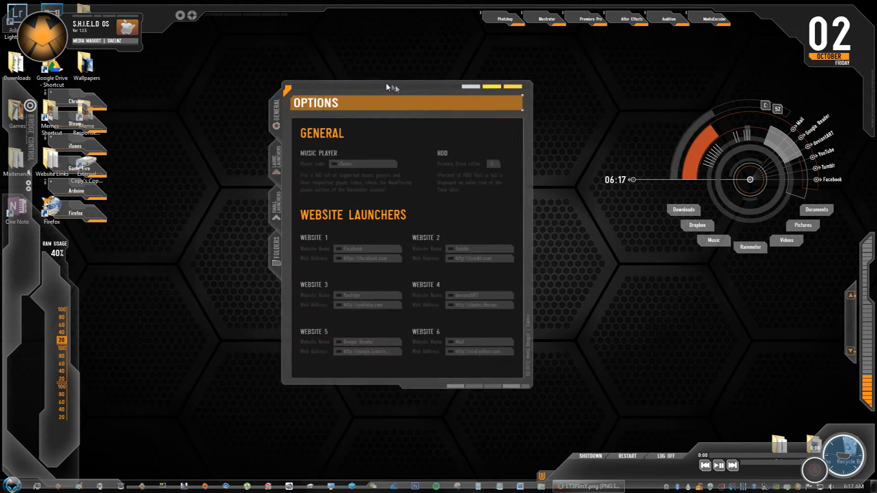
pyautogui.moveTo(386, 88); pyautogui.dragTo(397, 89)
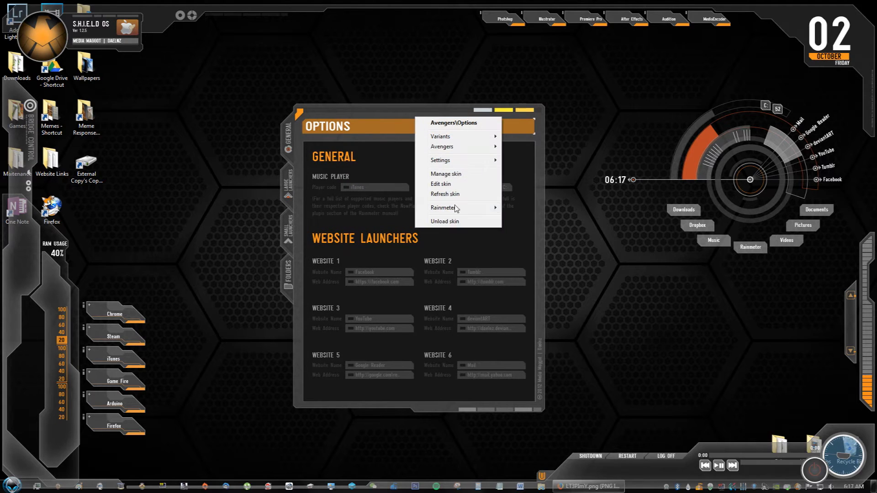
pyautogui.moveTo(445, 221)
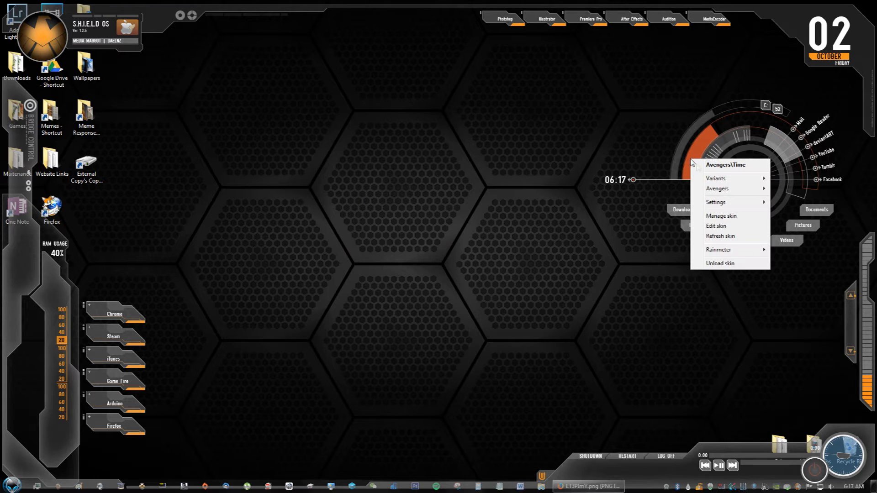
# Open Manage skin for the Avengers Time clock skin.
pyautogui.click(721, 215)
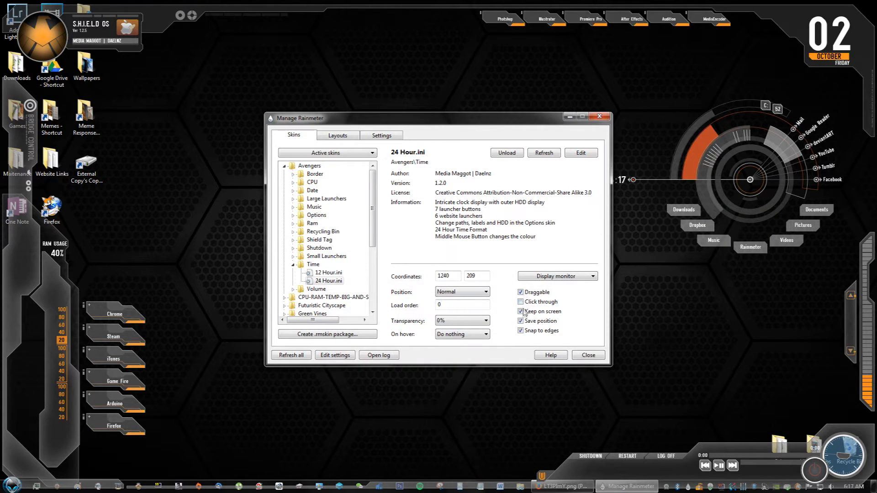
pyautogui.click(520, 312)
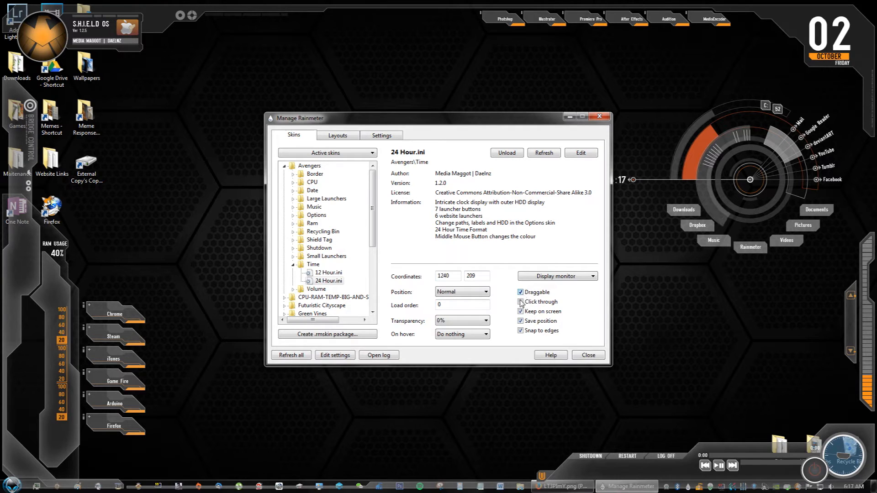
pyautogui.click(520, 291)
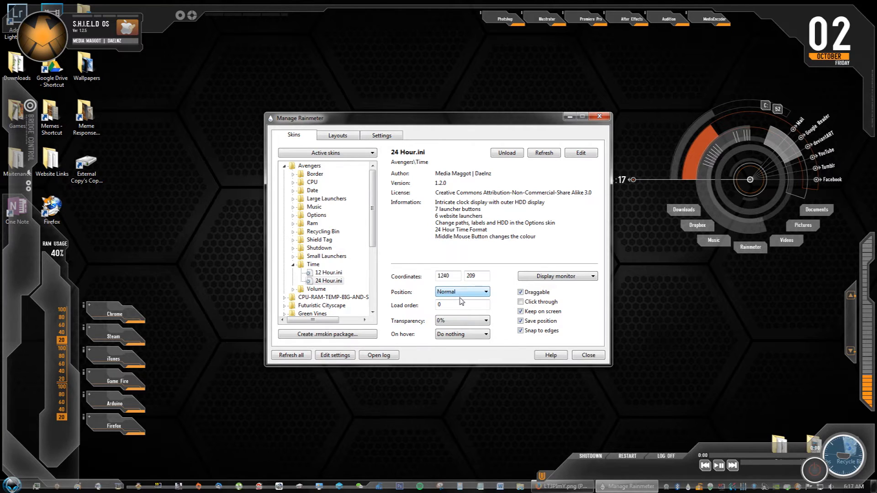
pyautogui.click(486, 291)
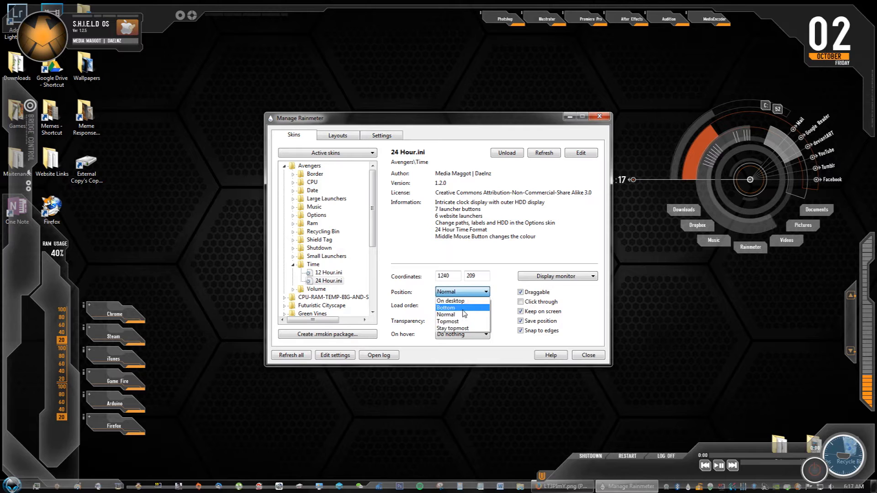
pyautogui.moveTo(462, 329)
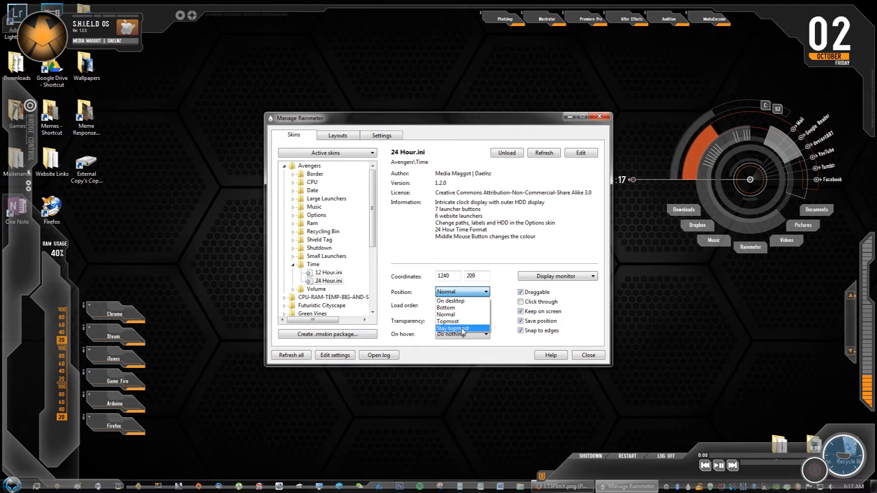
pyautogui.moveTo(461, 321)
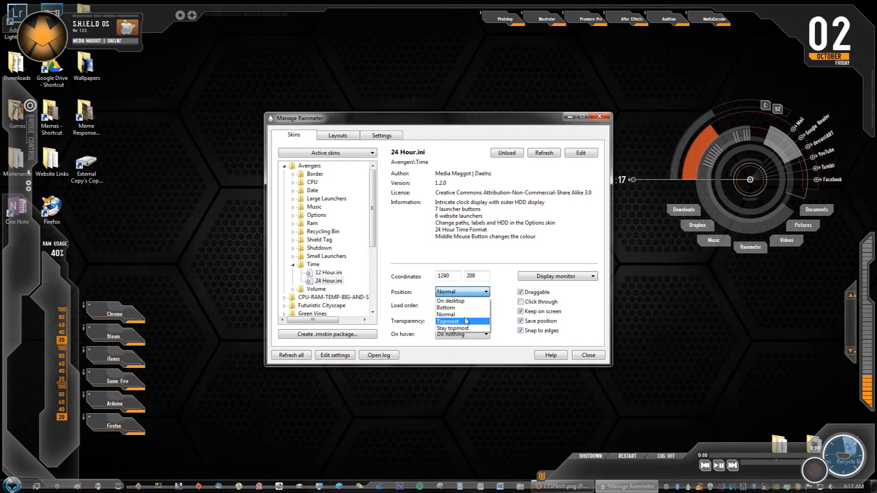
pyautogui.moveTo(461, 314)
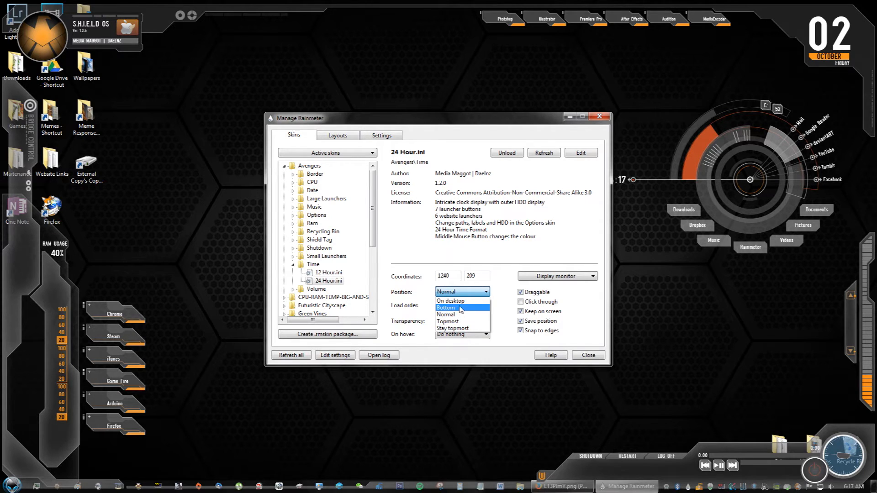
pyautogui.click(446, 314)
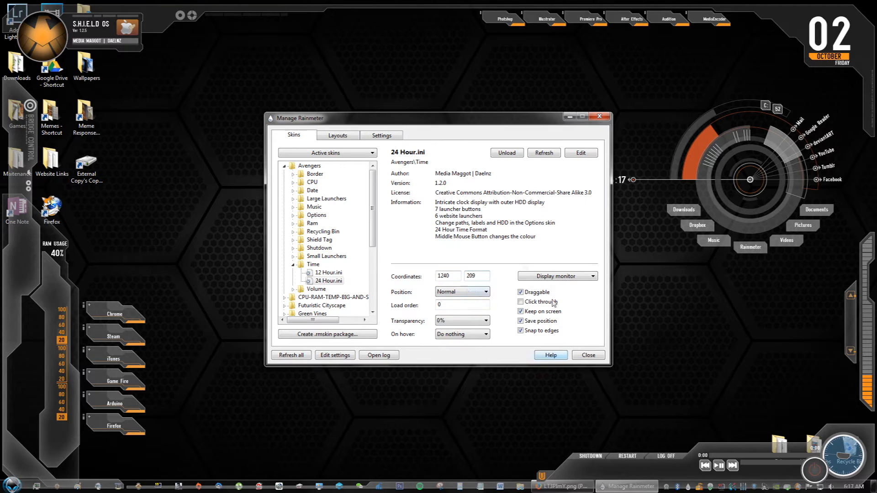
pyautogui.moveTo(571, 133)
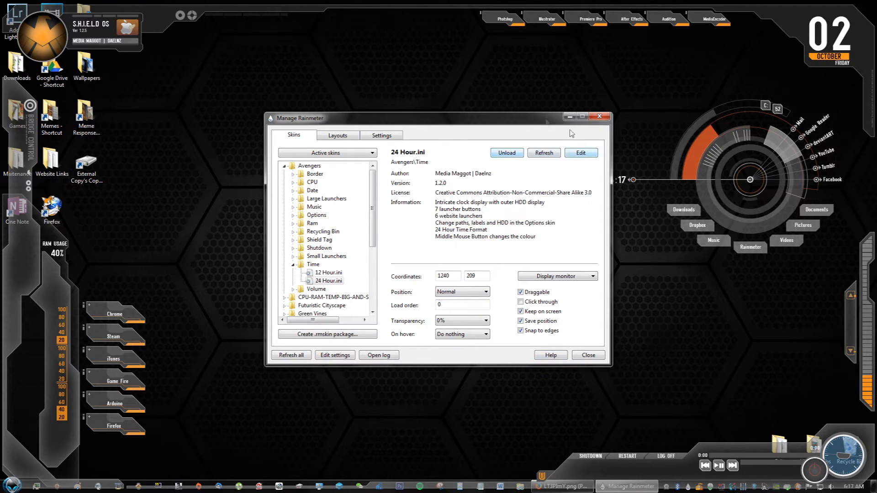
pyautogui.click(587, 355)
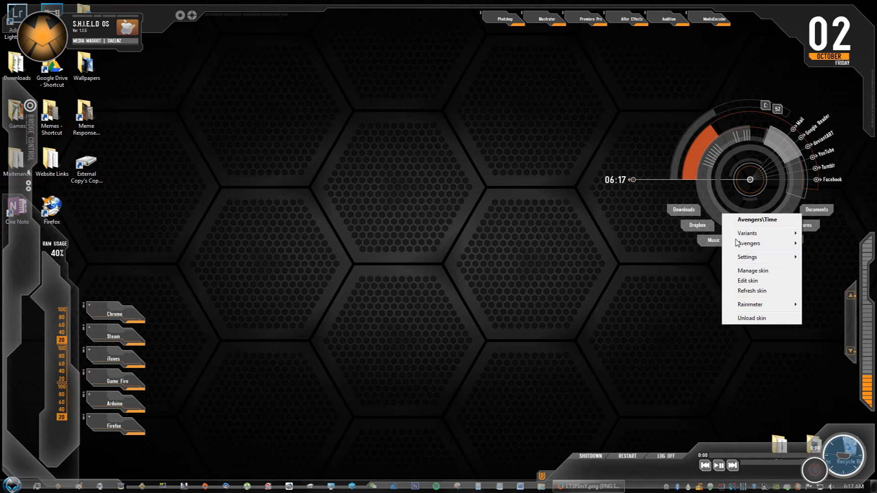
pyautogui.click(747, 280)
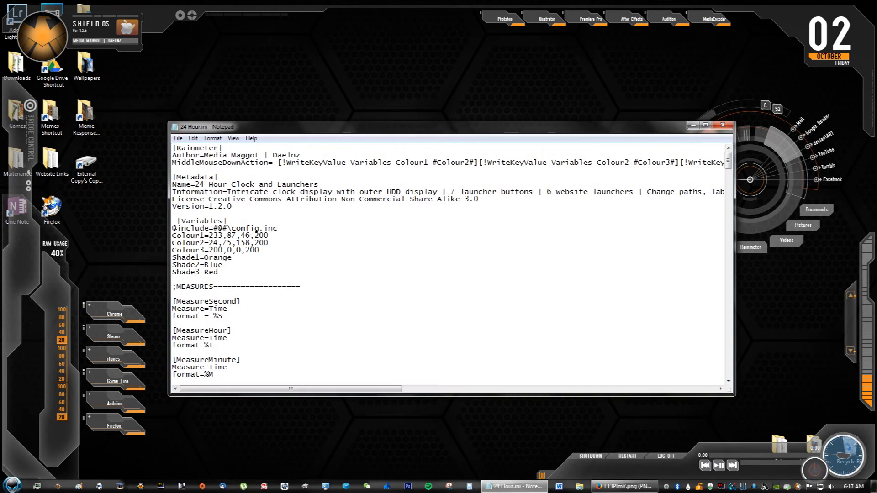
pyautogui.scroll(-3)
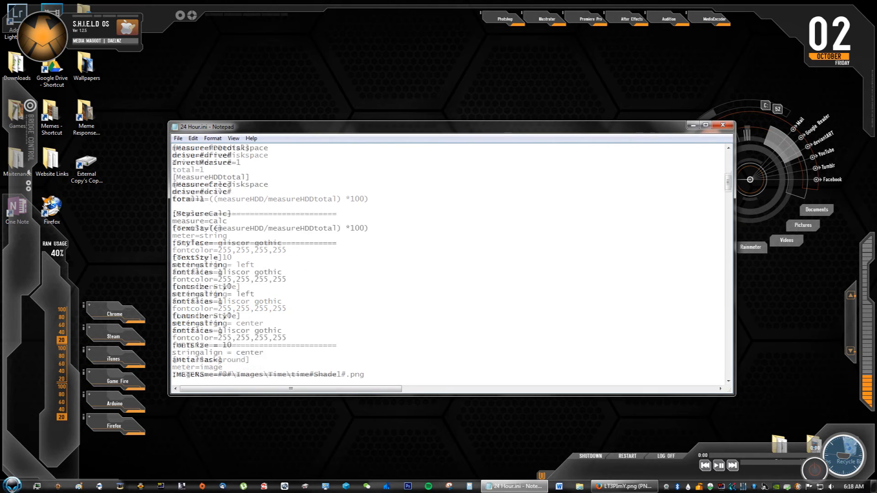
pyautogui.scroll(-3)
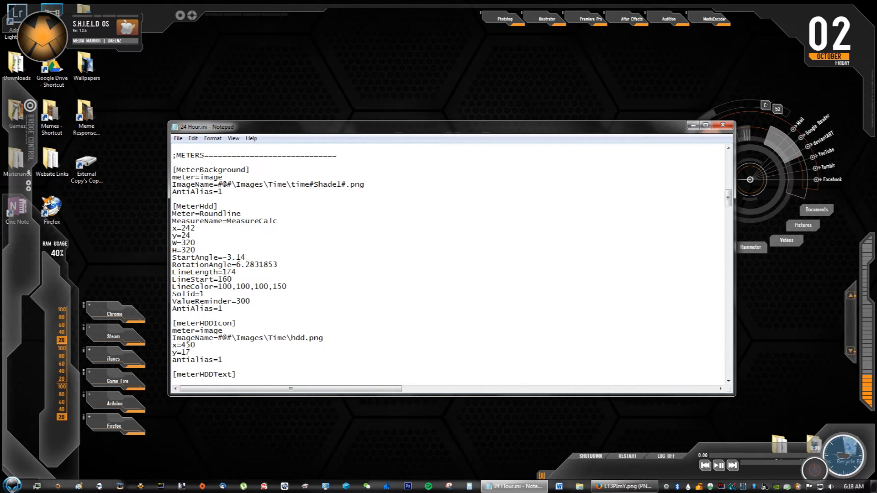
pyautogui.scroll(-3)
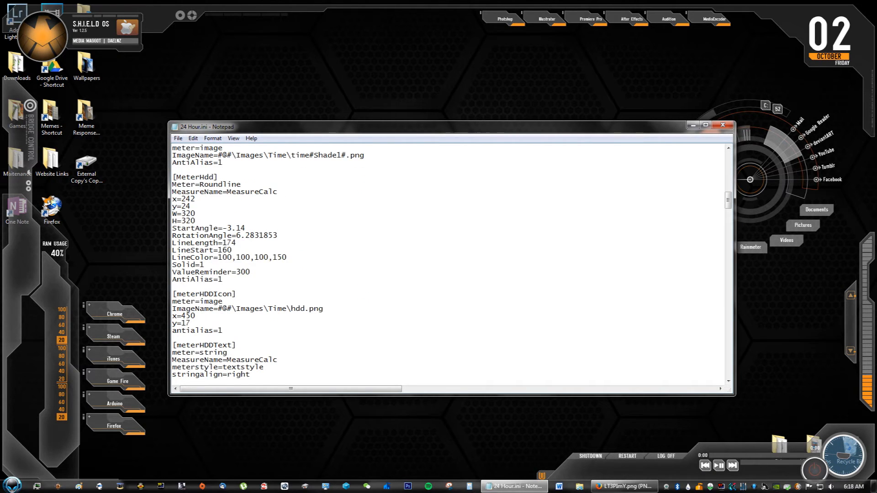
pyautogui.scroll(-3)
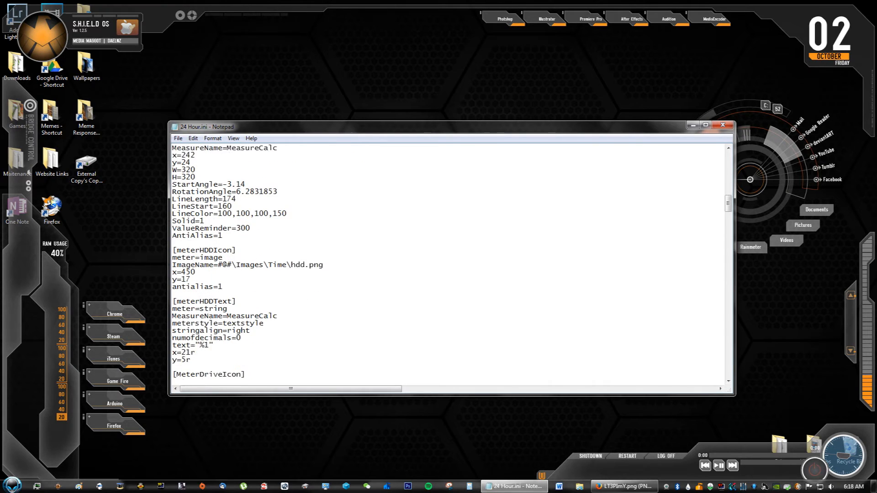
pyautogui.scroll(-3)
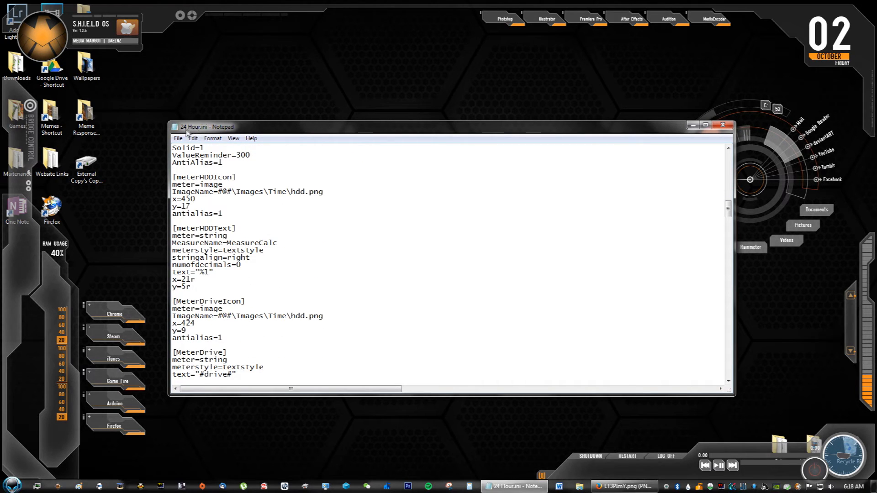
pyautogui.click(177, 138)
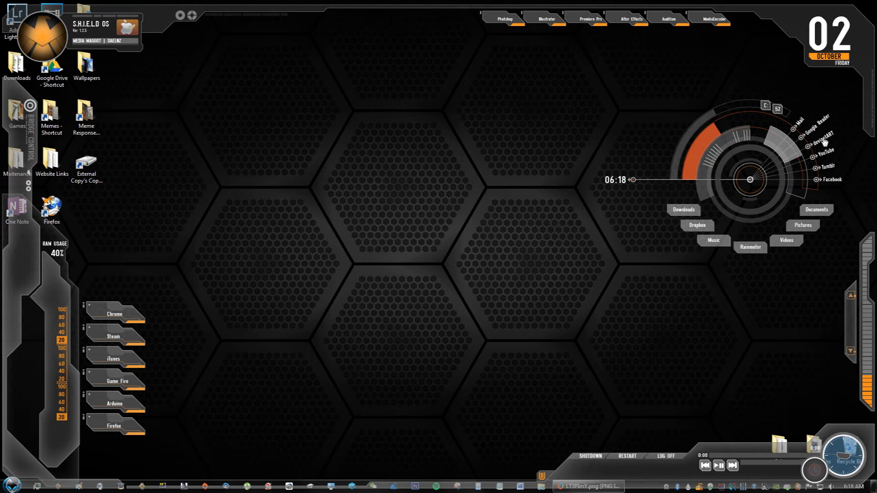
pyautogui.moveTo(795, 134)
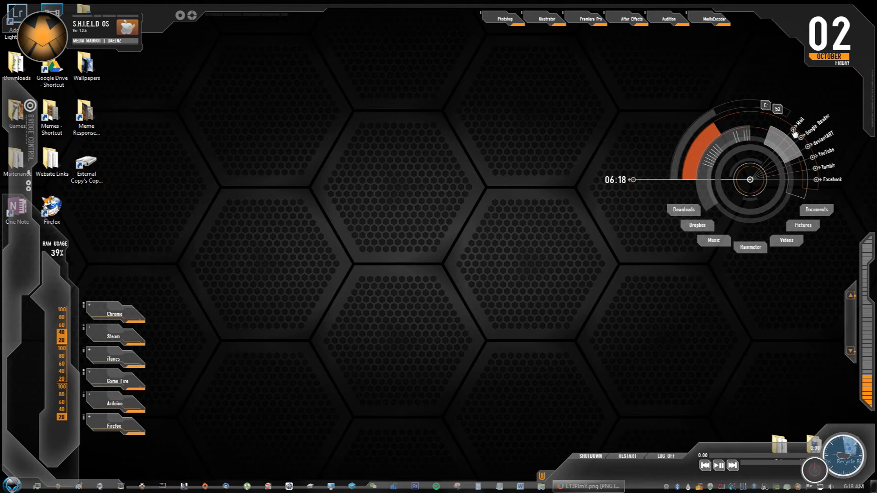
pyautogui.moveTo(615, 372)
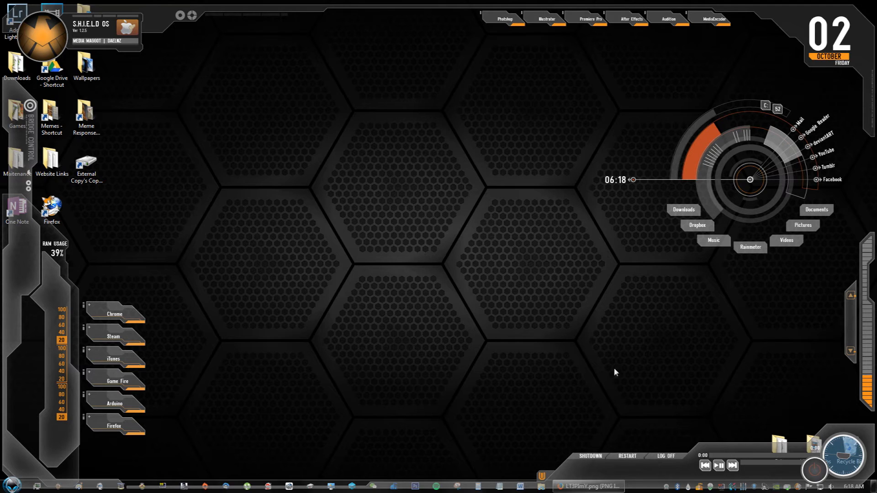
pyautogui.moveTo(439, 397)
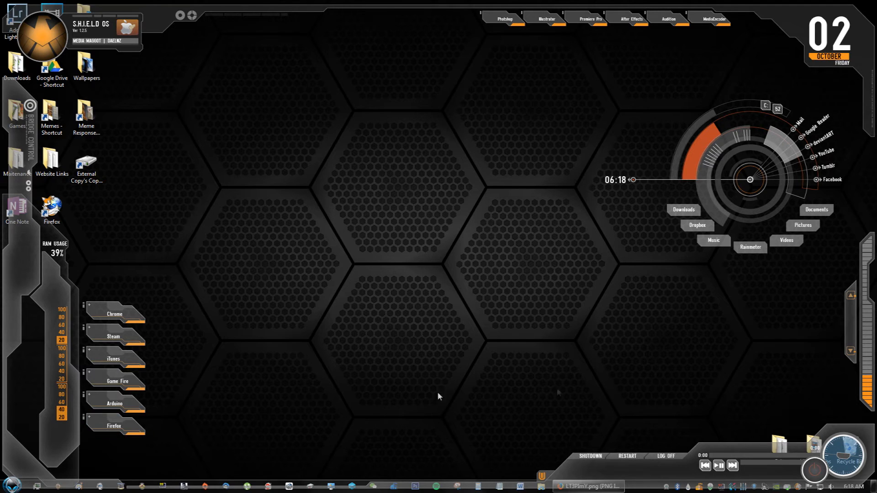
pyautogui.moveTo(671, 377)
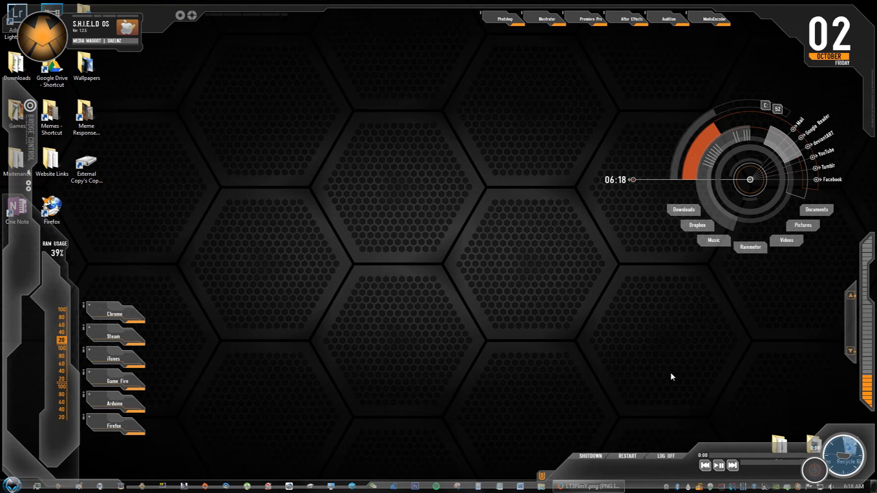
pyautogui.moveTo(500, 484)
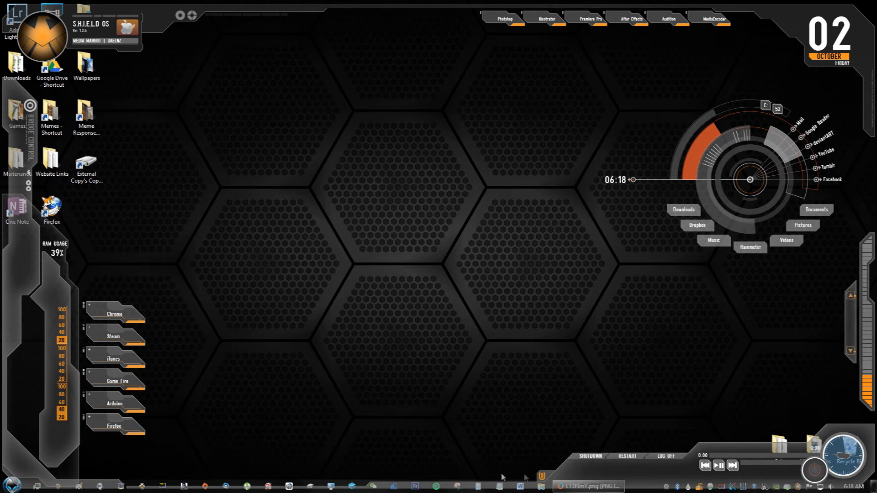
pyautogui.moveTo(517, 282)
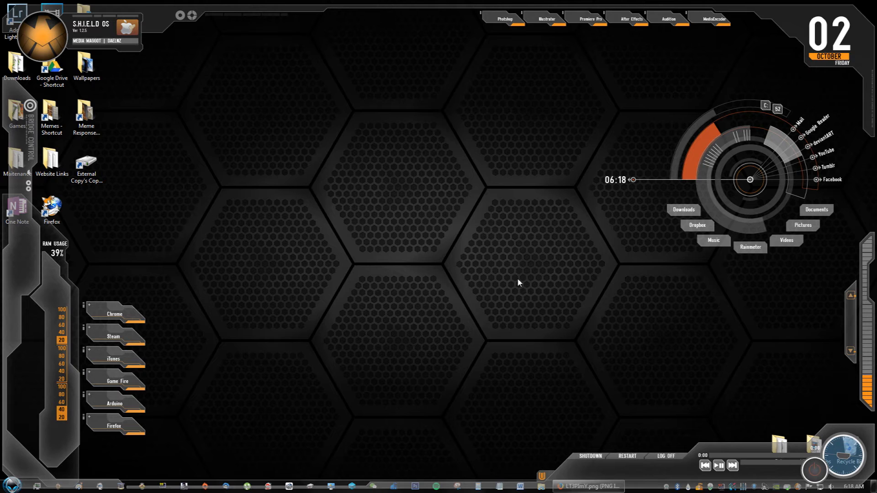
# Open Manage Rainmeter and expand Avengers > Border to show its size variants.
pyautogui.rightClick(518, 282)
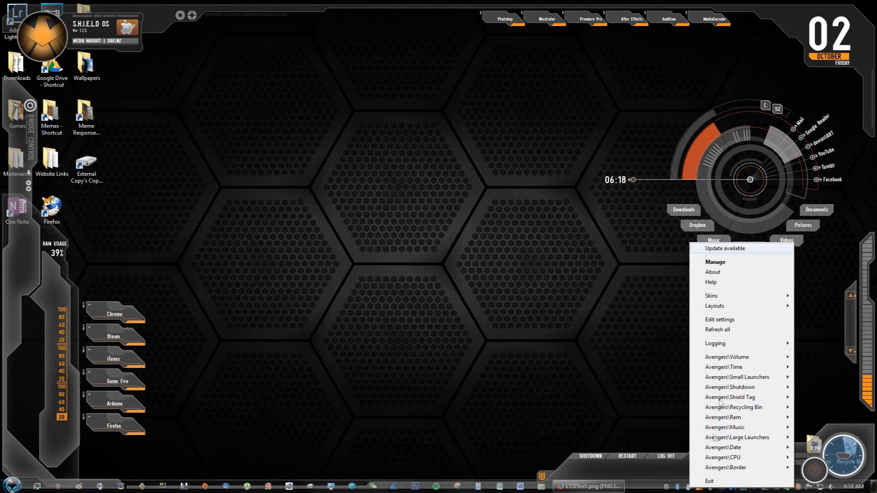
pyautogui.click(715, 262)
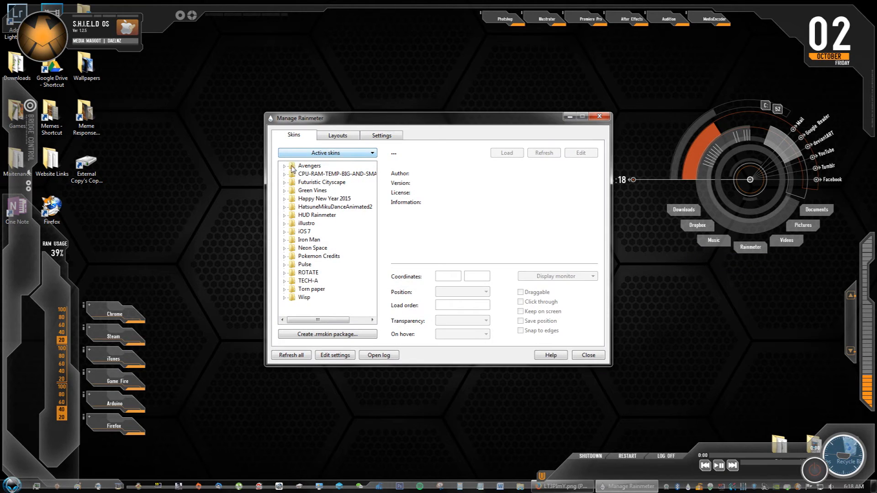
pyautogui.click(285, 165)
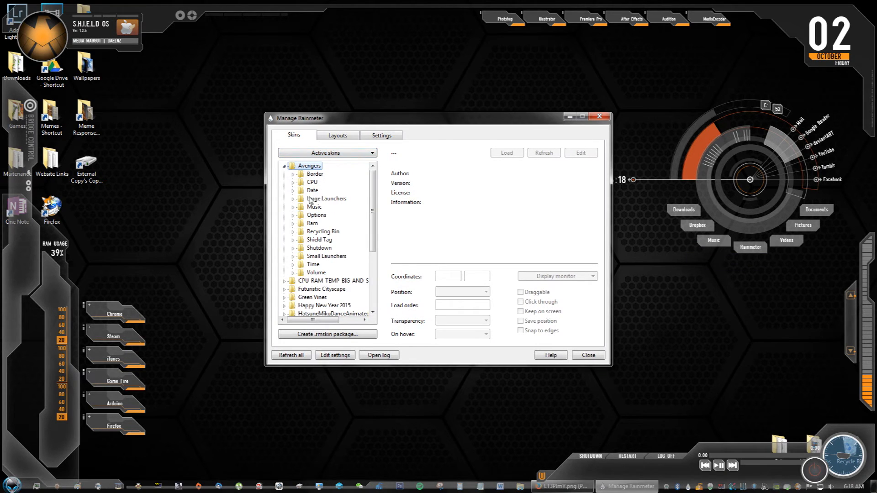
pyautogui.click(301, 174)
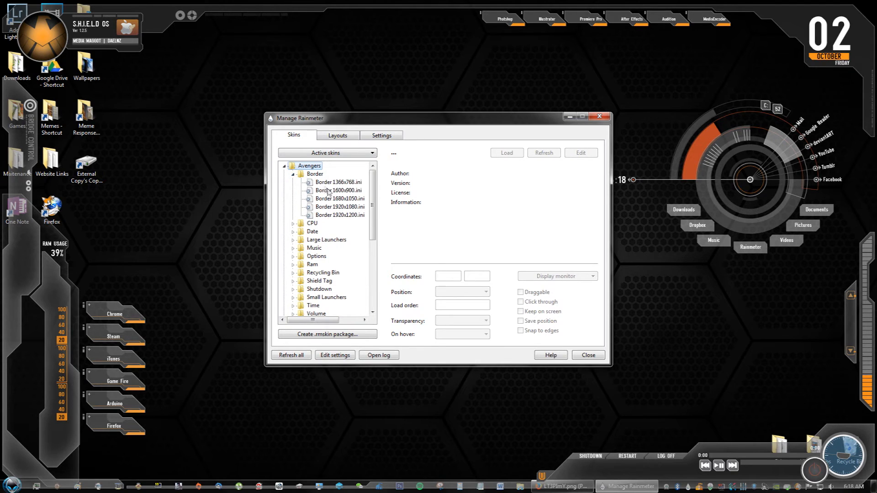
# Load the 1680x1050 border first, then load Border 1920x1200.ini instead.
pyautogui.click(340, 199)
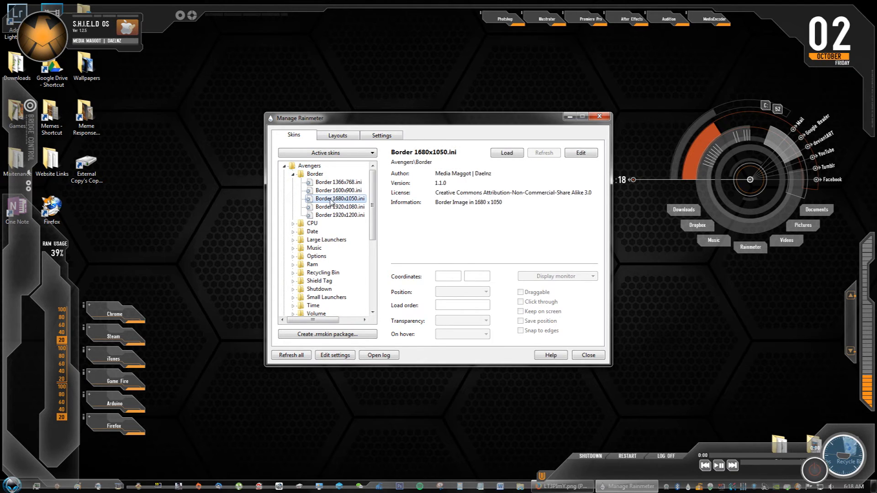
pyautogui.moveTo(428, 185)
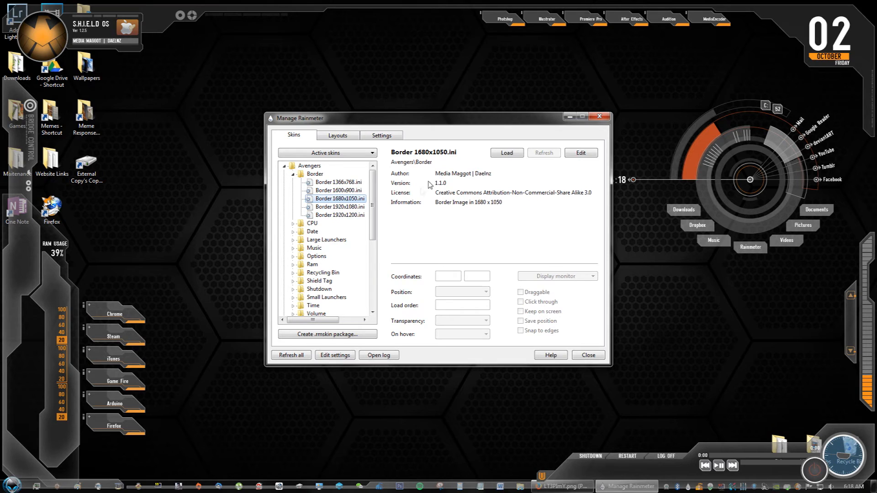
pyautogui.click(506, 152)
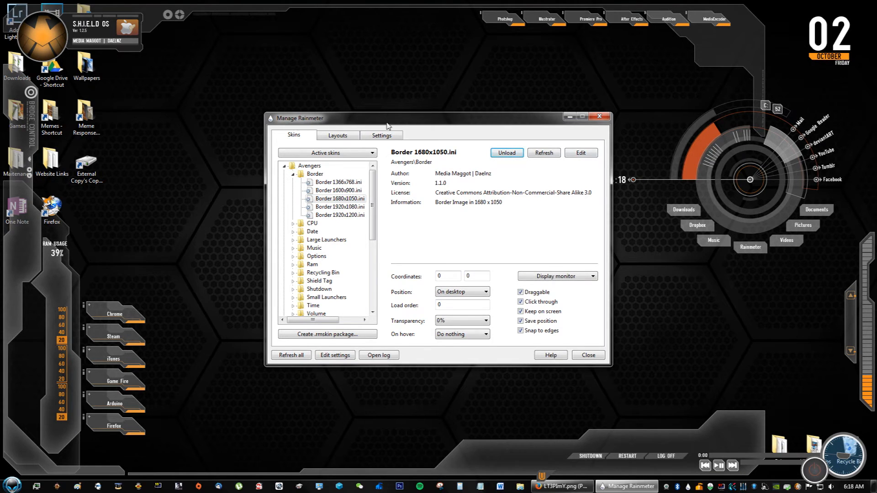
pyautogui.moveTo(344, 171)
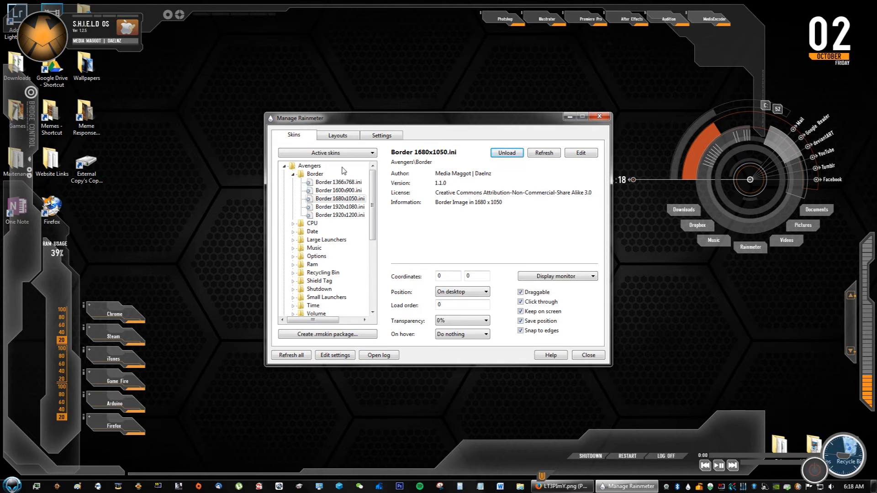
pyautogui.click(340, 207)
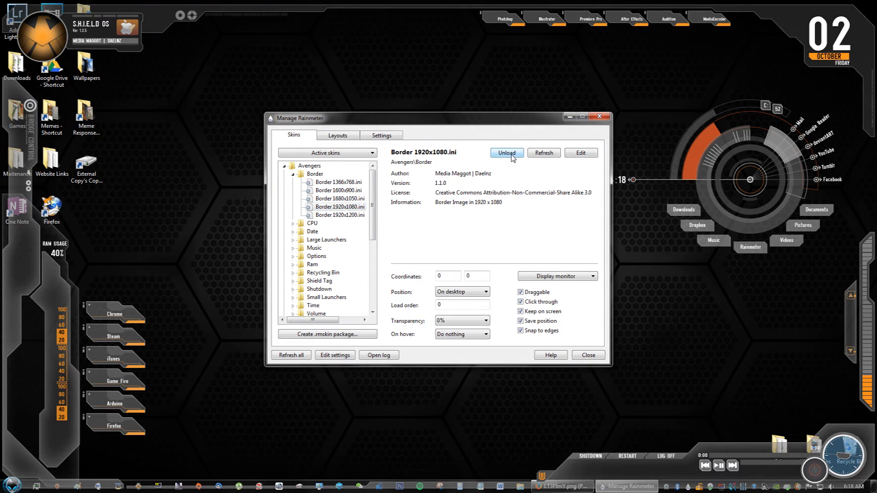
pyautogui.click(339, 215)
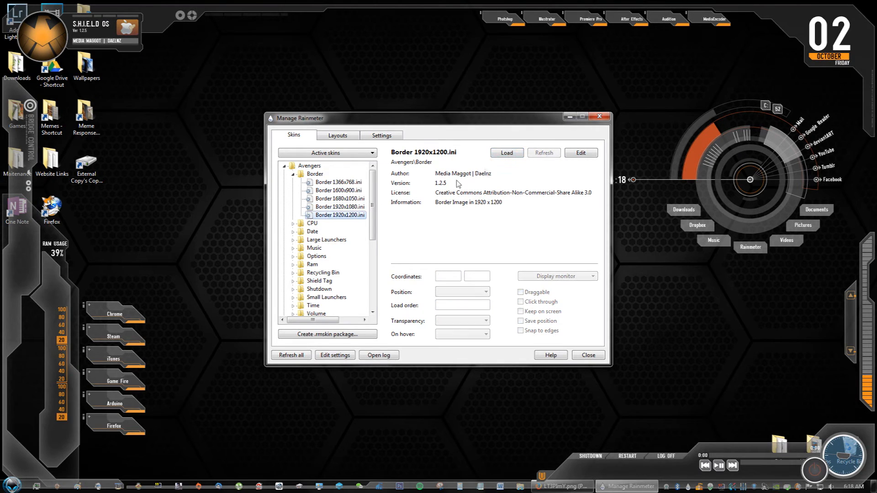
pyautogui.click(506, 152)
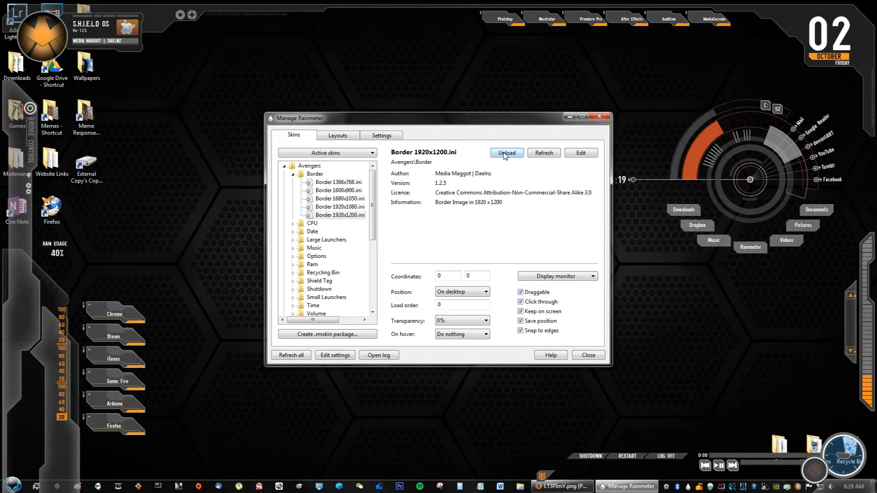
pyautogui.click(506, 153)
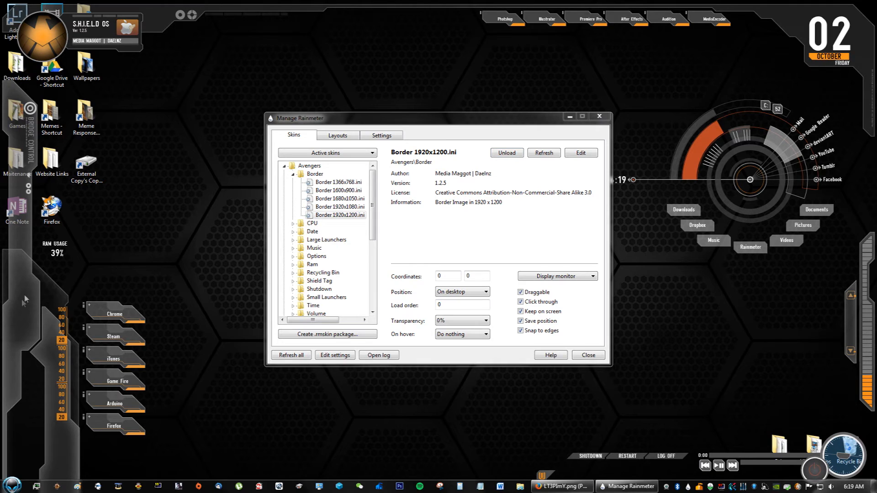
pyautogui.moveTo(666, 456)
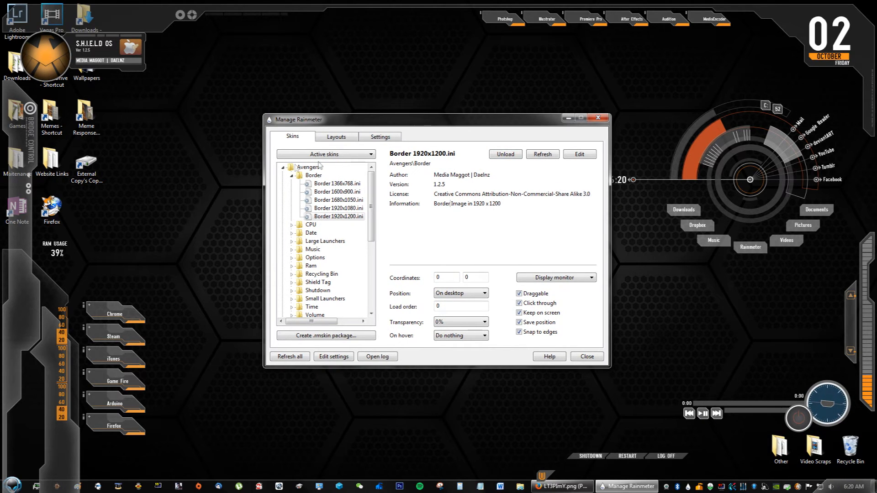
# Collapse the Border skin folder and unload the Avengers Options panel skin.
pyautogui.click(299, 175)
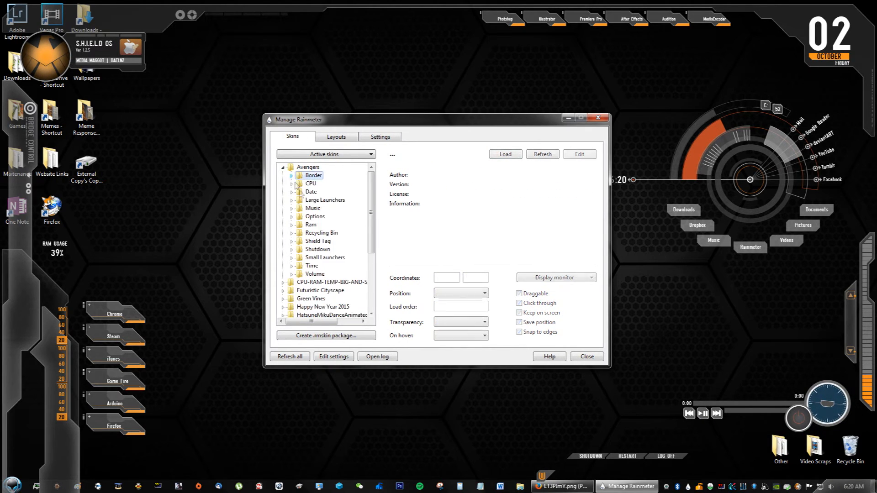
pyautogui.click(291, 208)
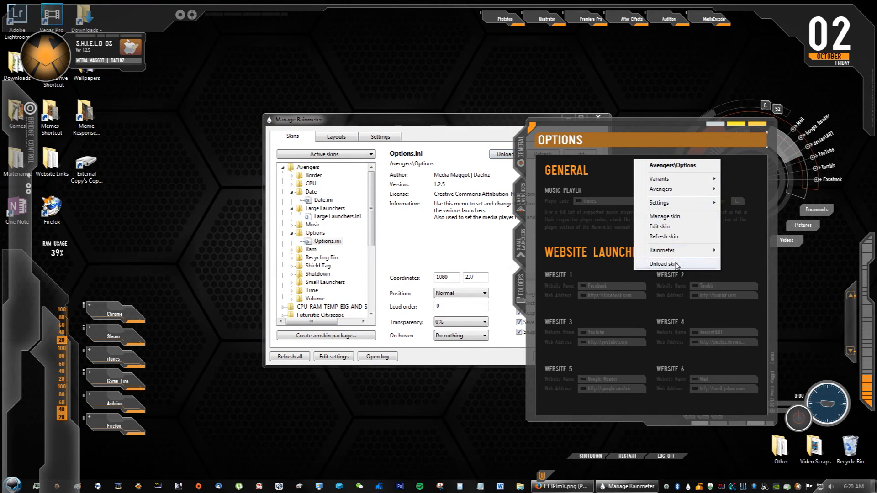
pyautogui.click(663, 263)
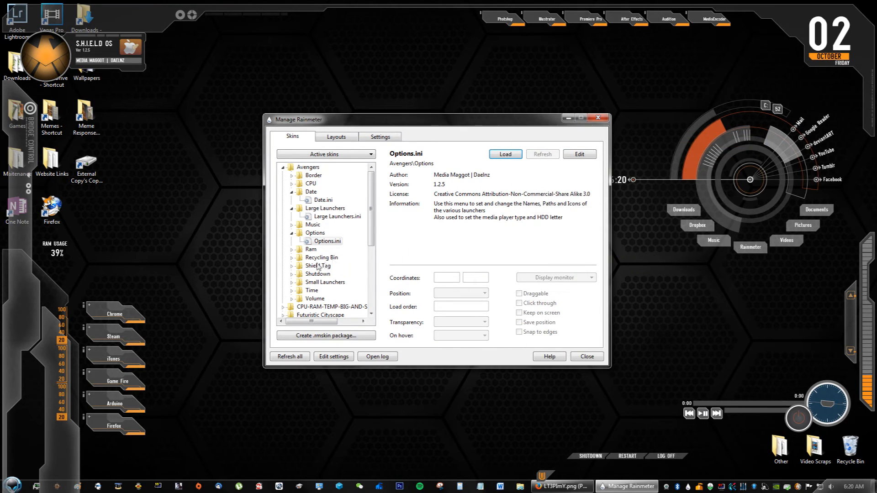
# Unload the Shutdown.ini skin in Manage Rainmeter, then quit Rainmeter.
pyautogui.click(330, 273)
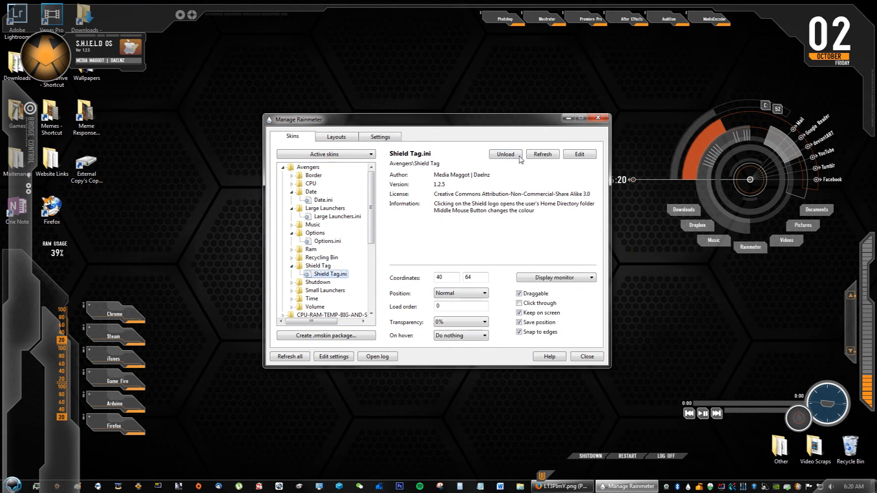
pyautogui.click(292, 282)
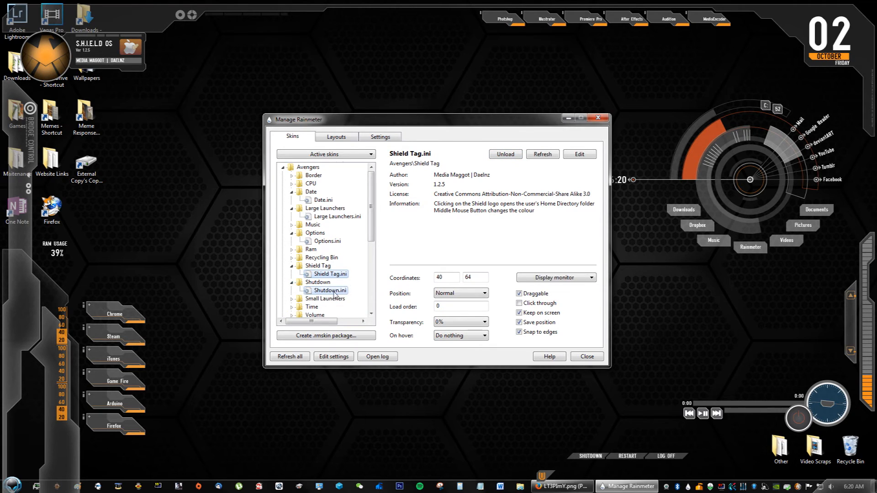
pyautogui.click(330, 290)
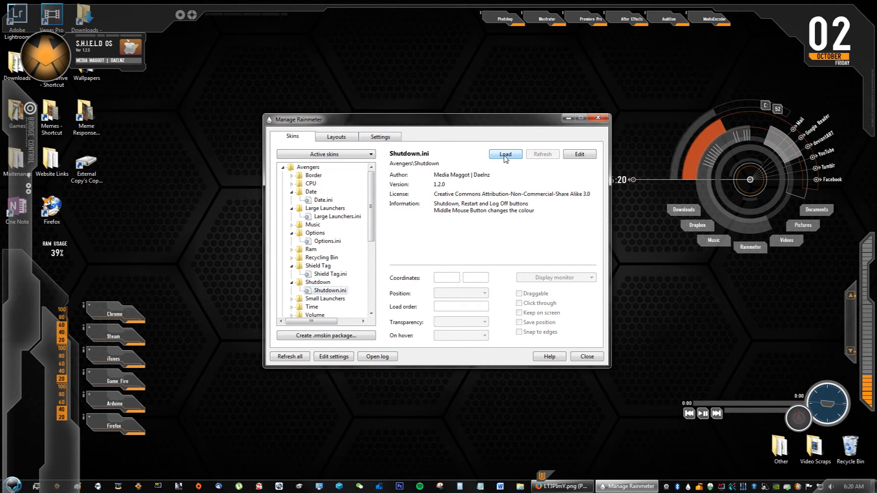
pyautogui.click(504, 154)
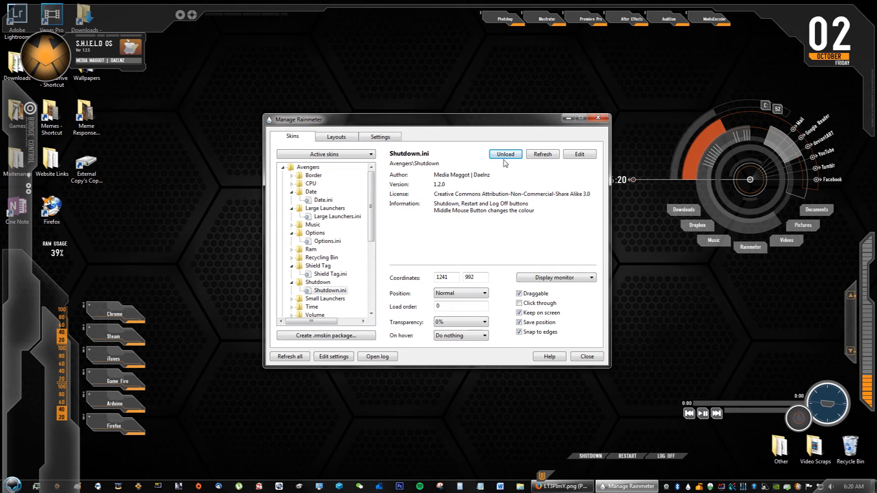
pyautogui.click(504, 154)
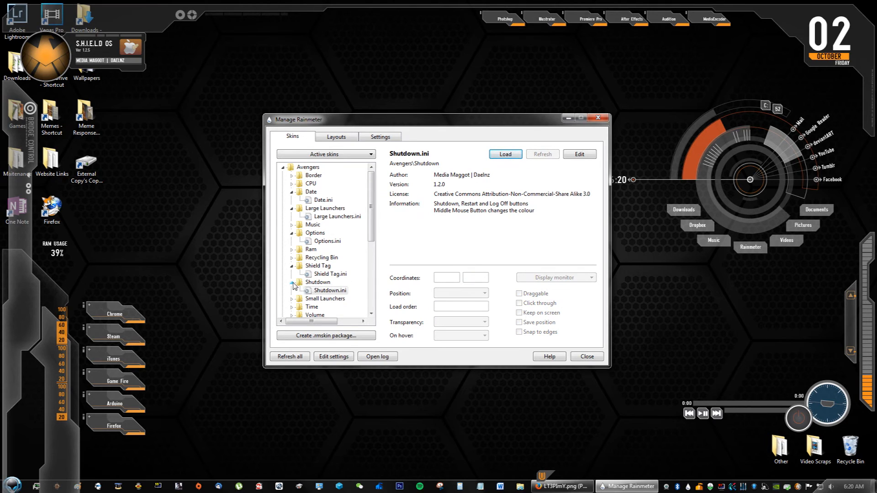
pyautogui.click(298, 274)
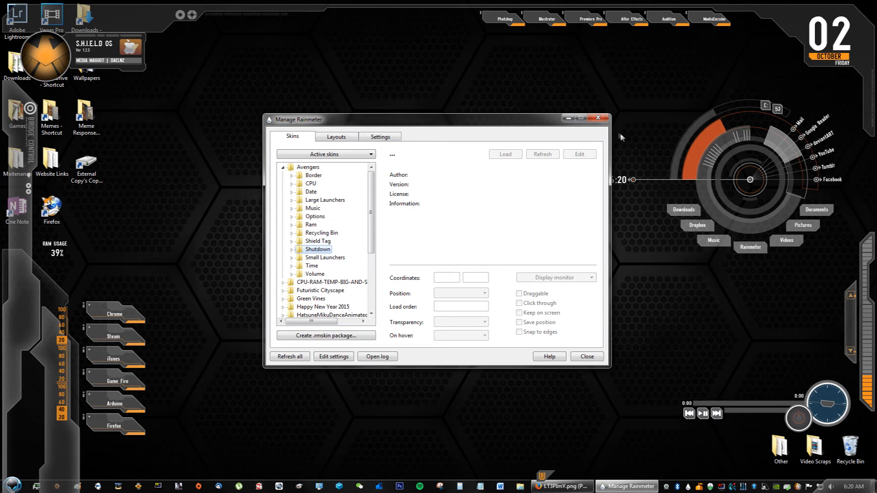
pyautogui.click(586, 356)
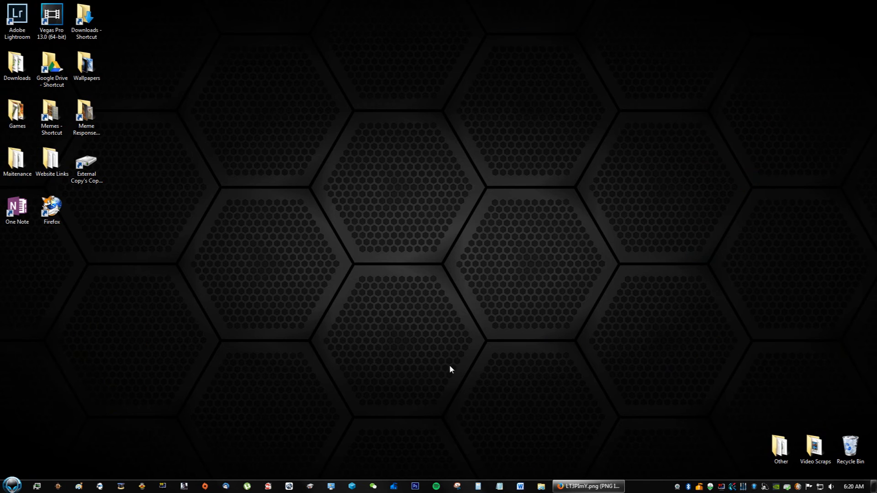
# Search 'rain' in the Start menu and launch the Rainmeter program.
pyautogui.write('rain')
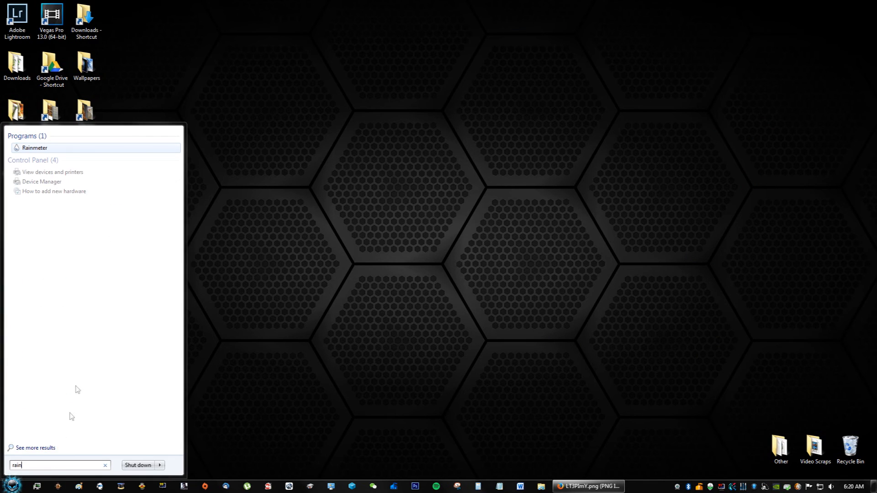
pyautogui.click(33, 147)
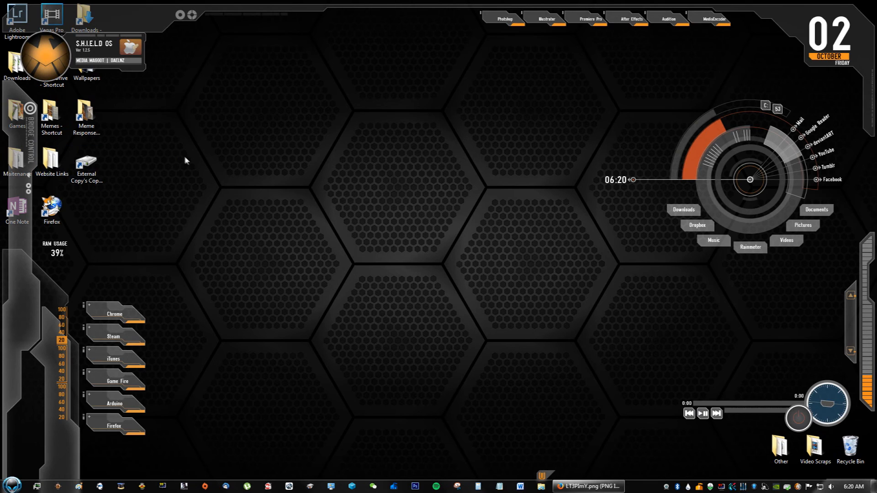
pyautogui.moveTo(857, 240)
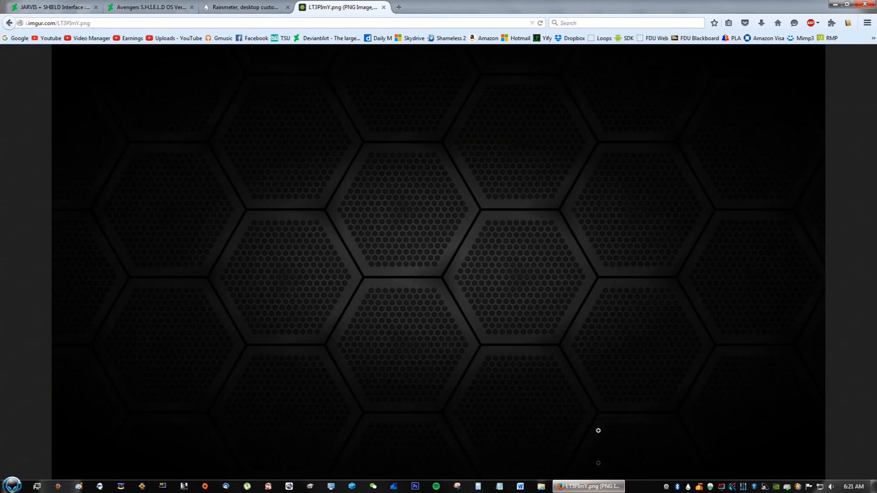
# Switch to the JARVIS + SHIELD Interface tab and scroll to its Credits list.
pyautogui.click(53, 8)
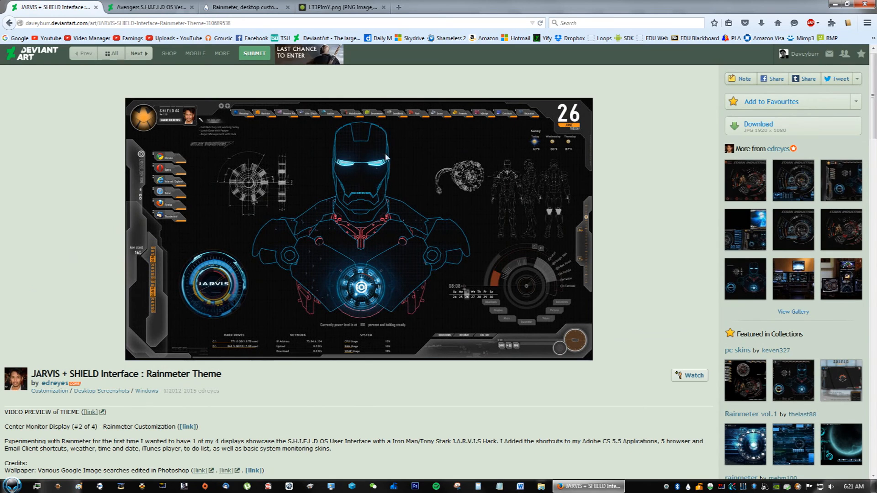
pyautogui.moveTo(426, 246)
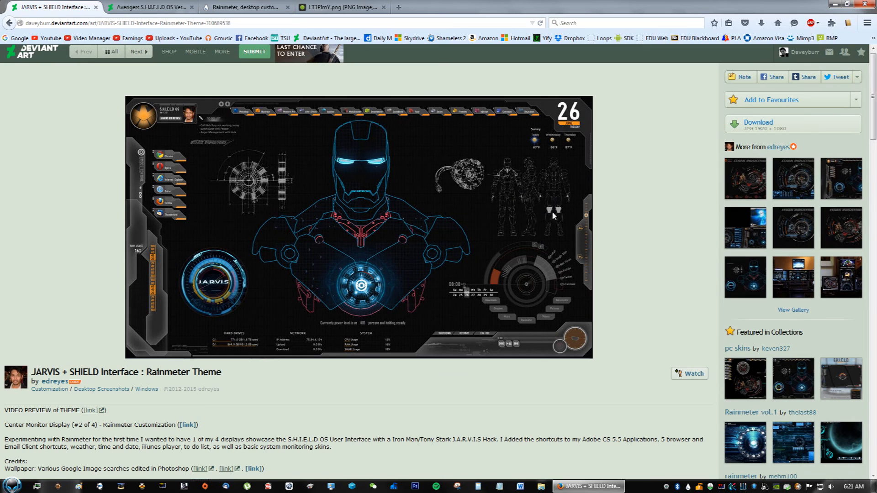
pyautogui.moveTo(534, 198)
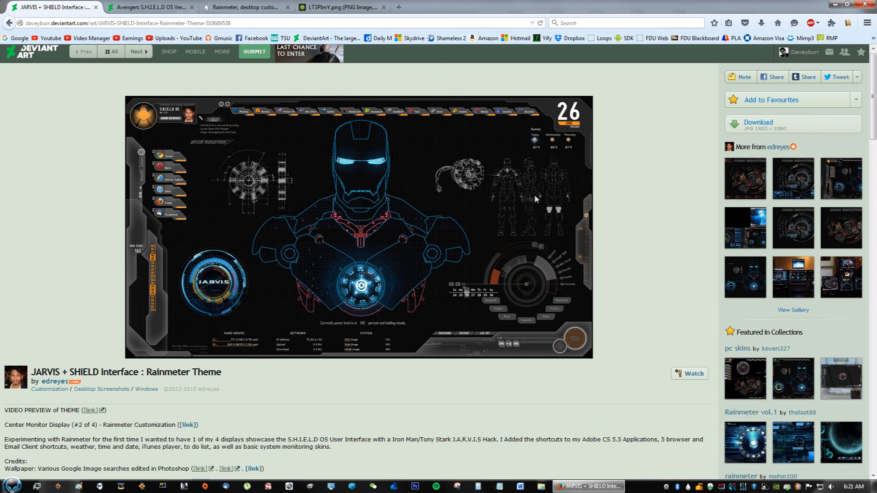
pyautogui.moveTo(548, 219)
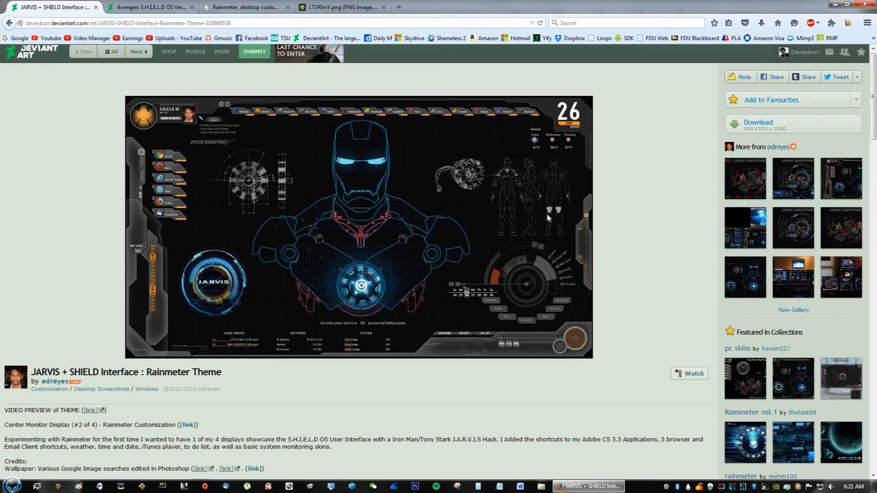
pyautogui.moveTo(556, 230)
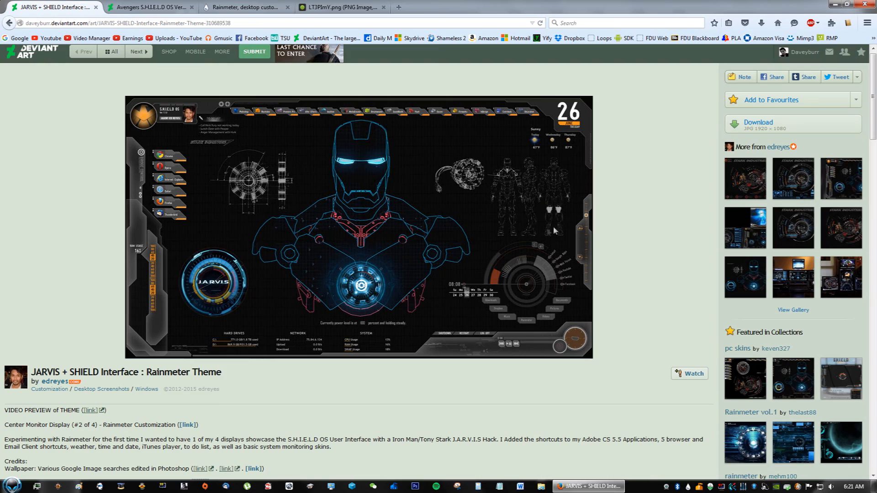
pyautogui.scroll(-3)
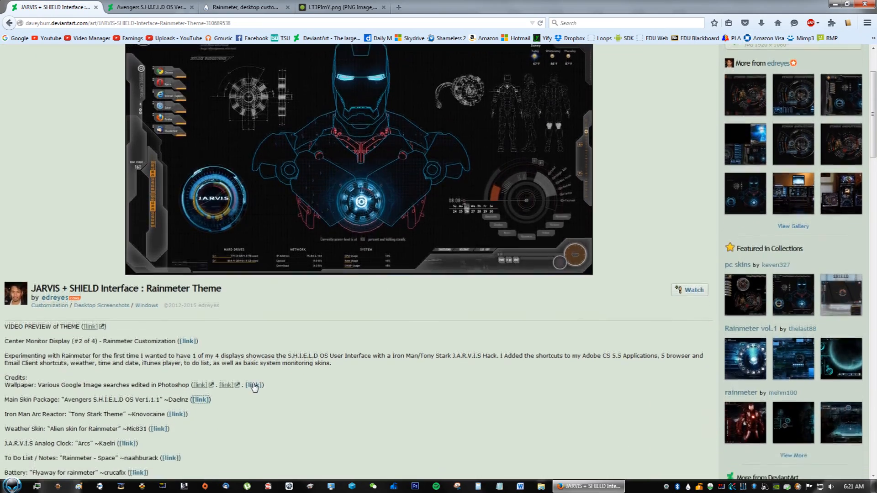
pyautogui.scroll(-3)
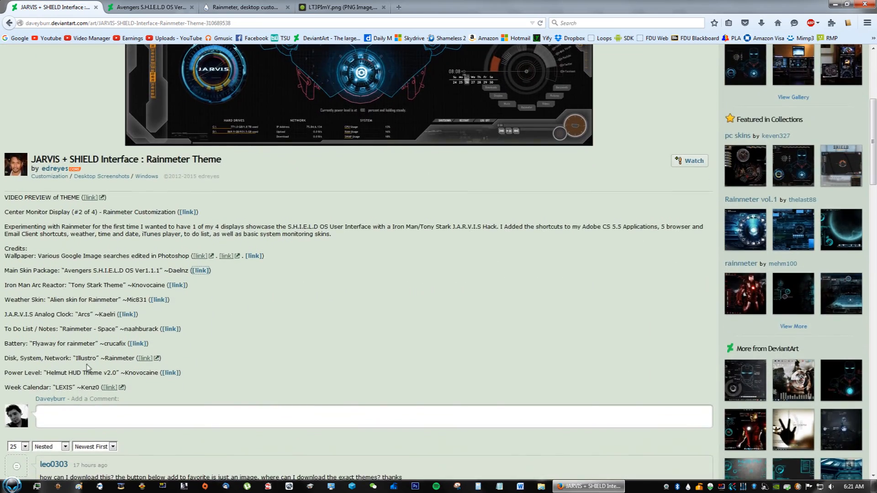
pyautogui.scroll(3)
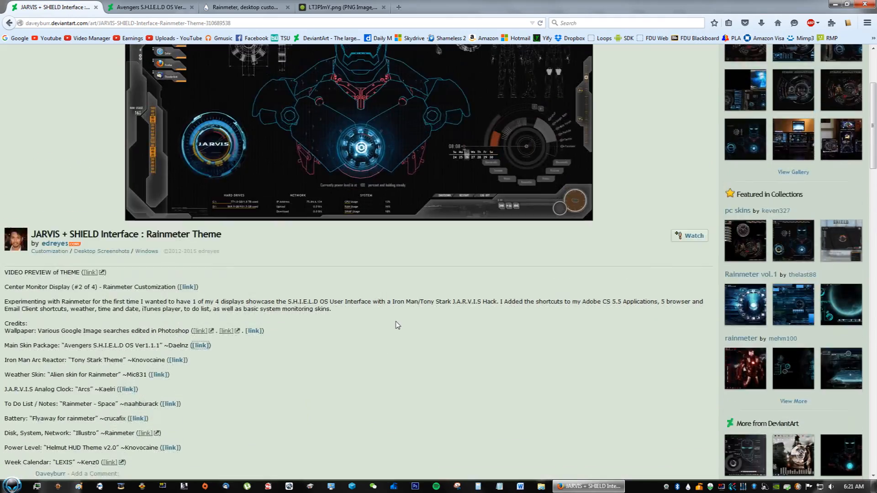